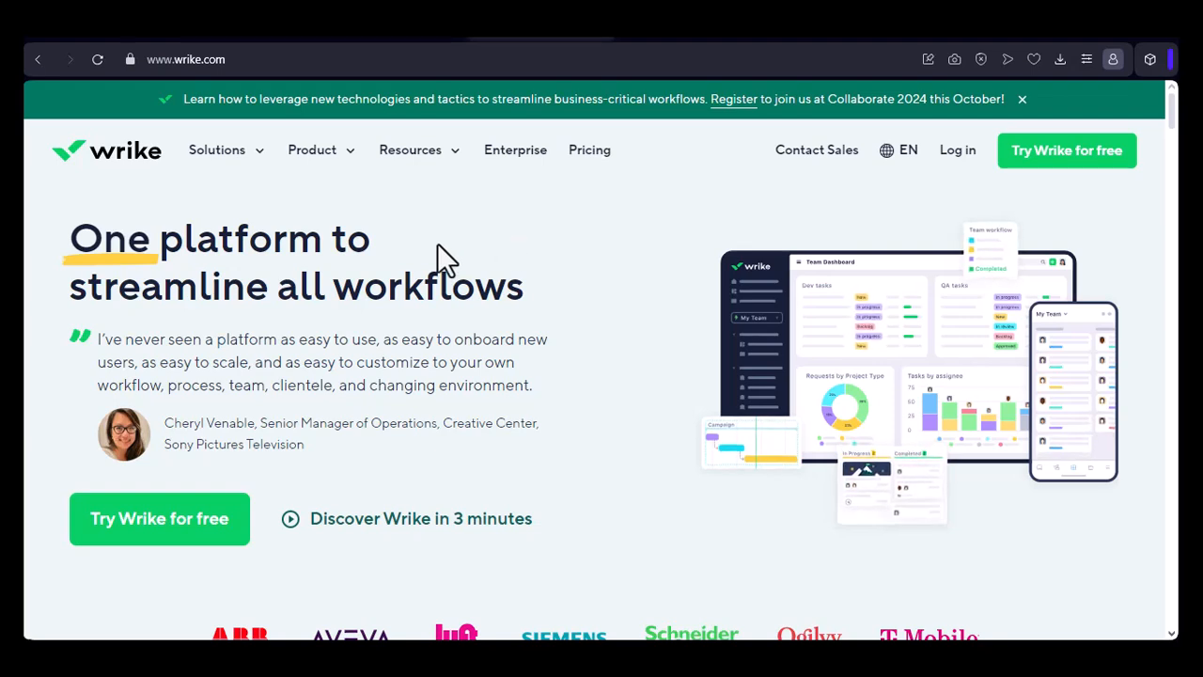
Step: Scroll the homepage past the customer logos to 'Drive efficiency across all departments'
click(1022, 99)
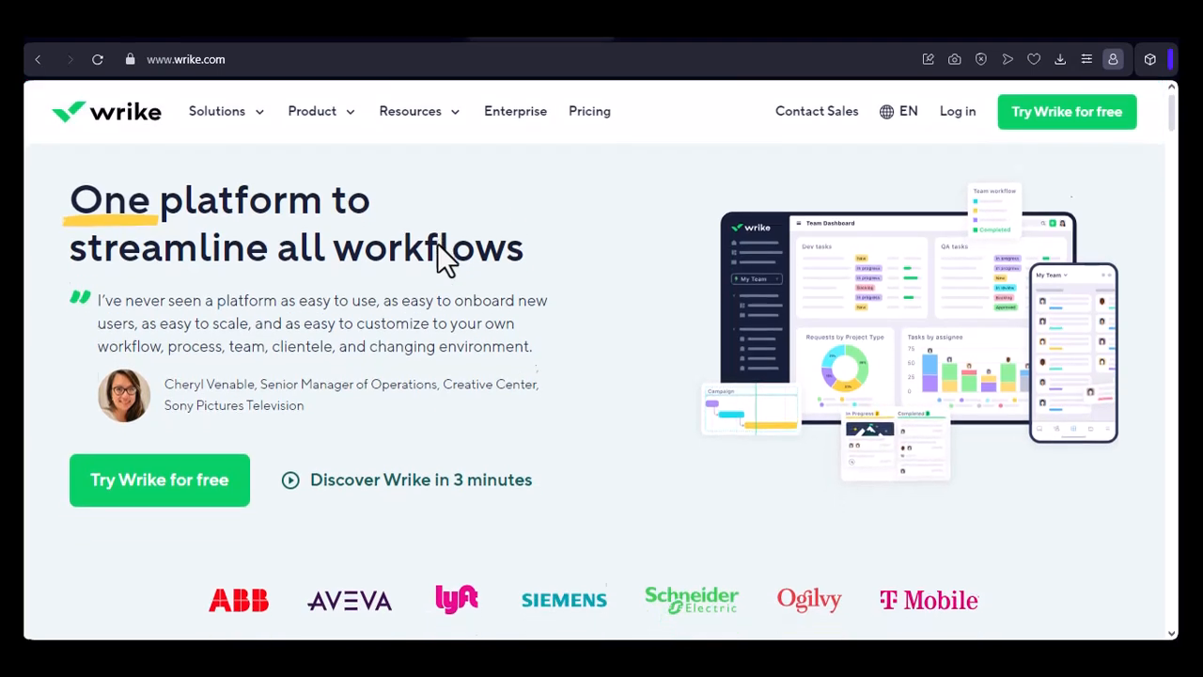
scroll(down, 3)
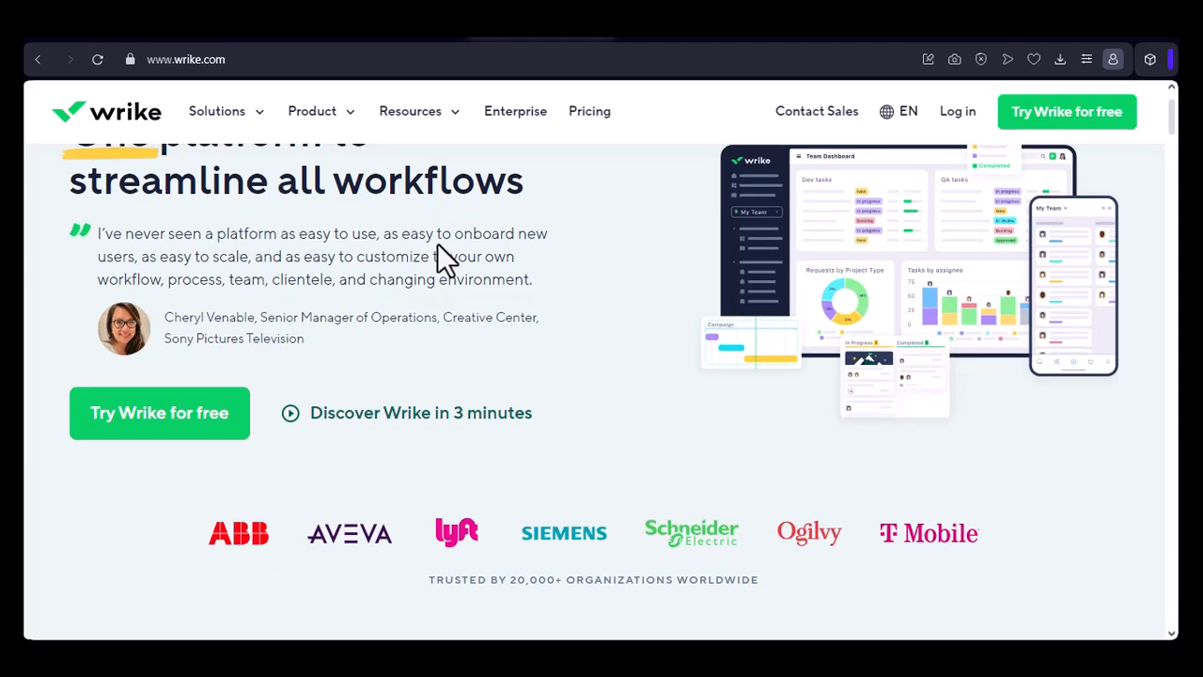
scroll(down, 3)
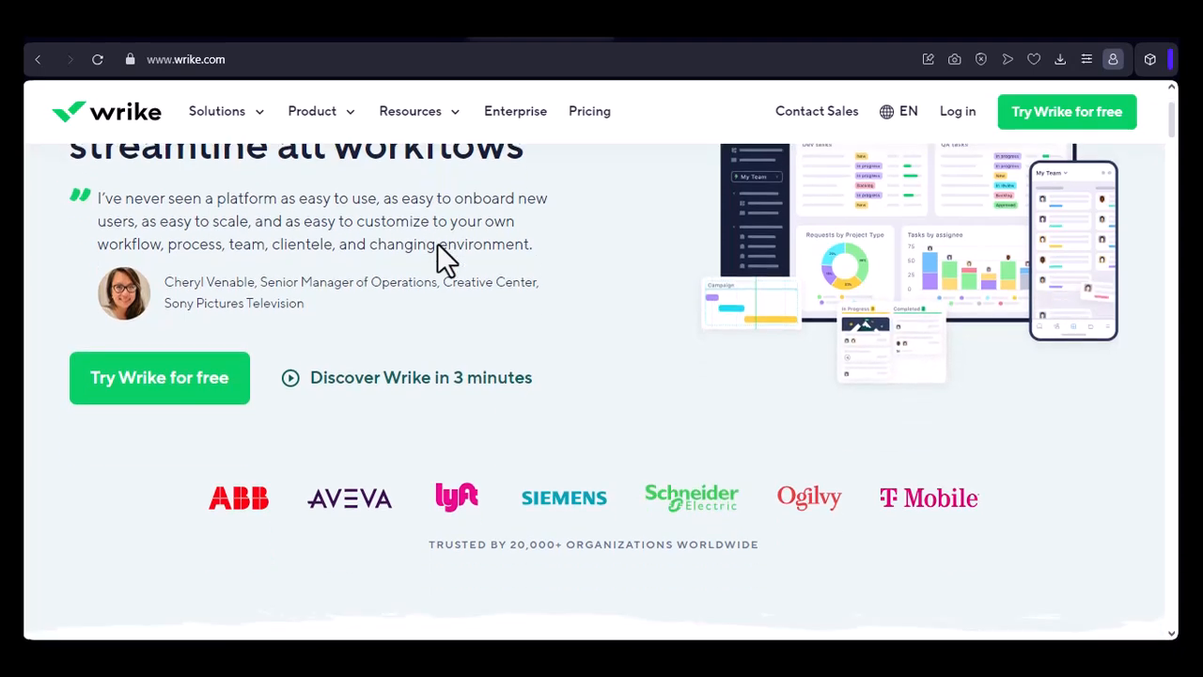
scroll(down, 3)
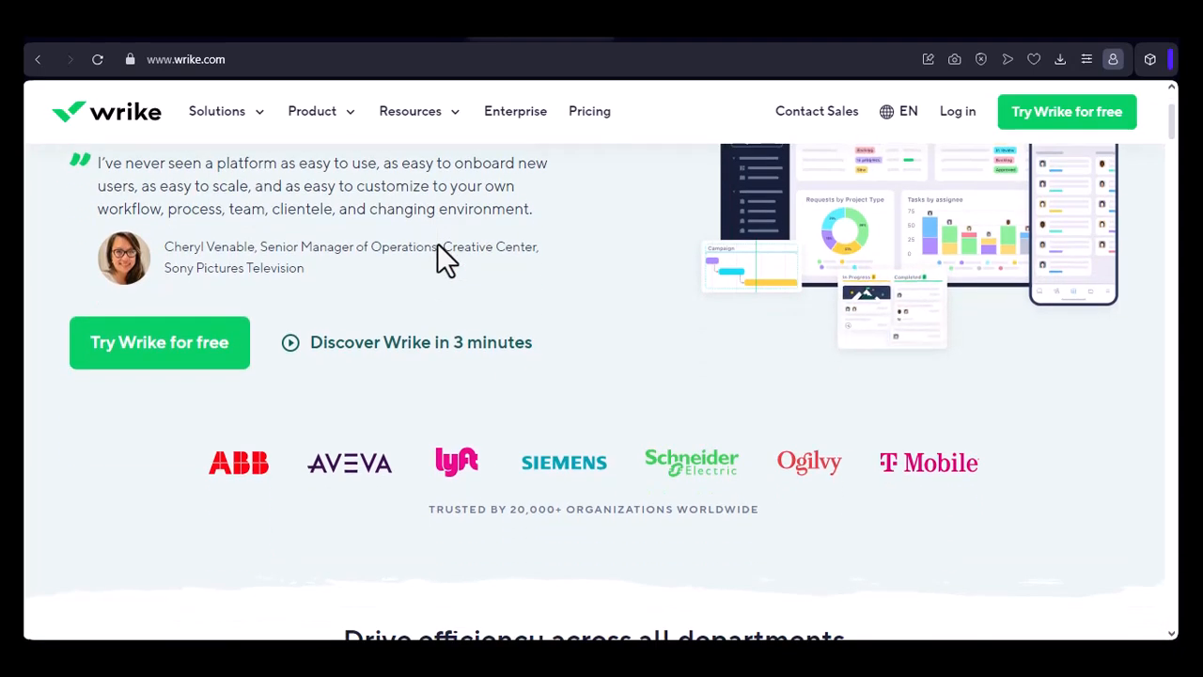
scroll(down, 3)
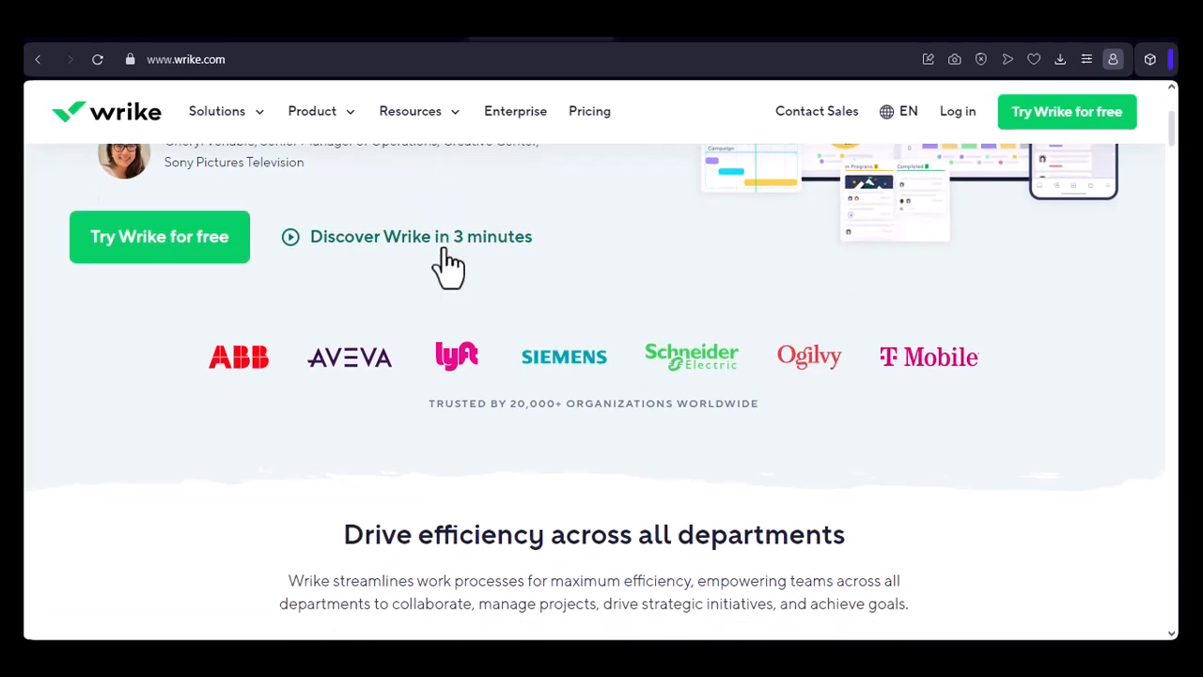
scroll(down, 3)
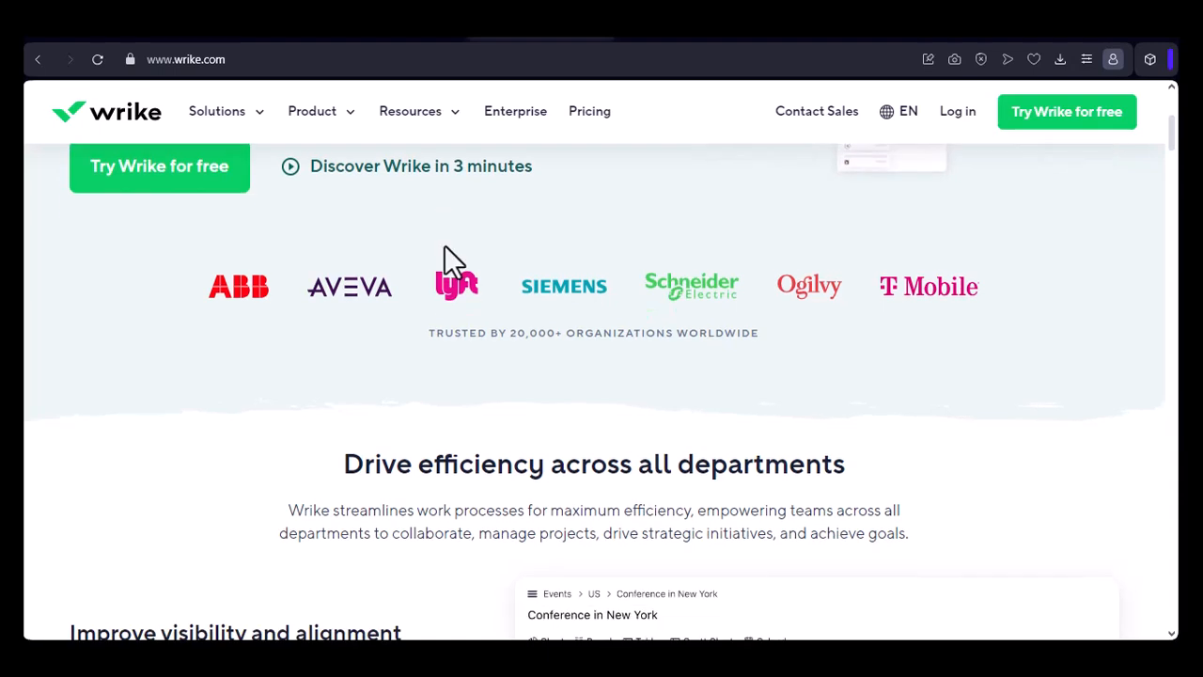
scroll(down, 3)
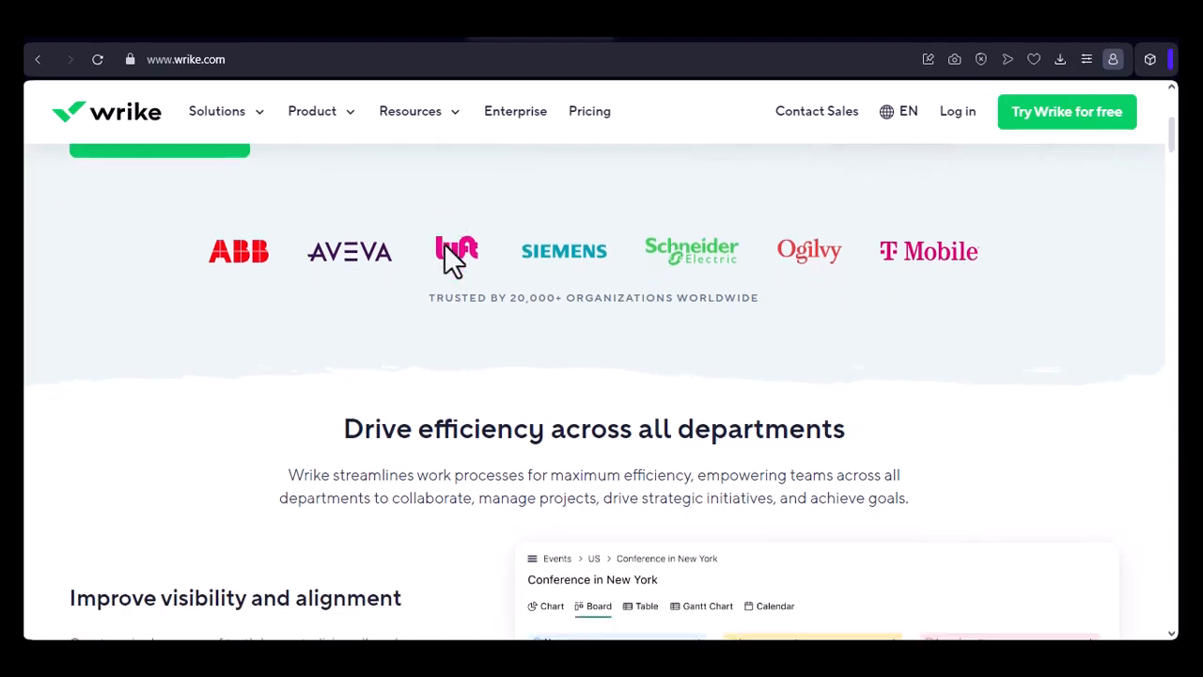
scroll(down, 3)
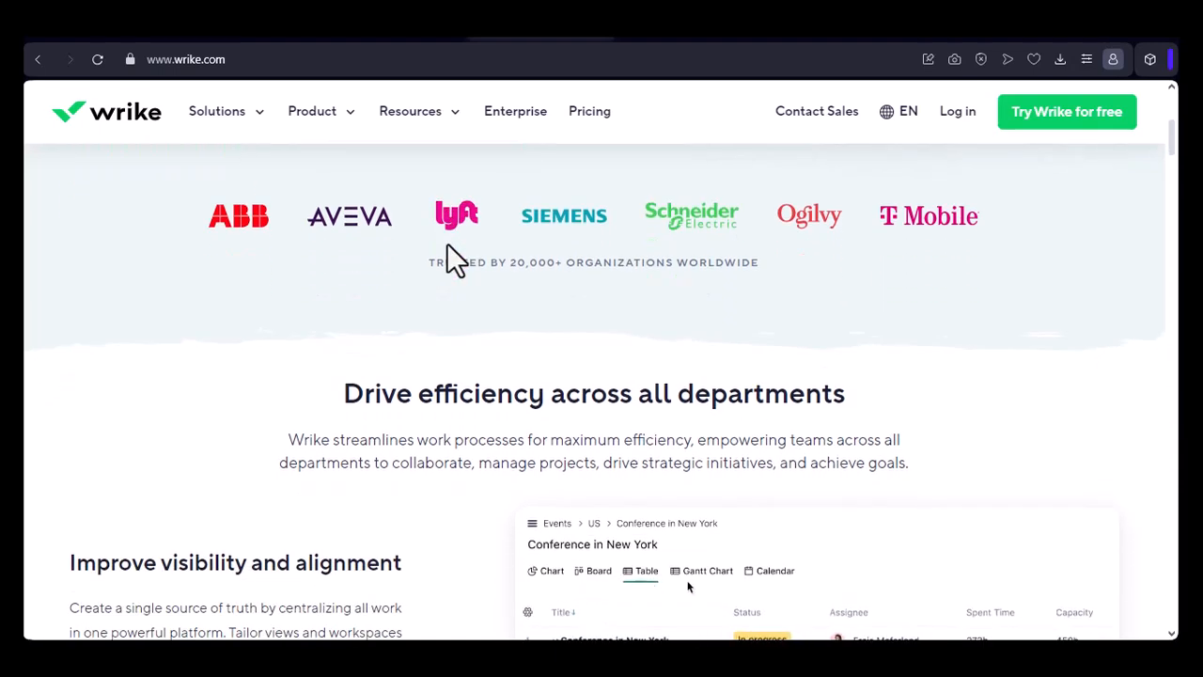
scroll(down, 3)
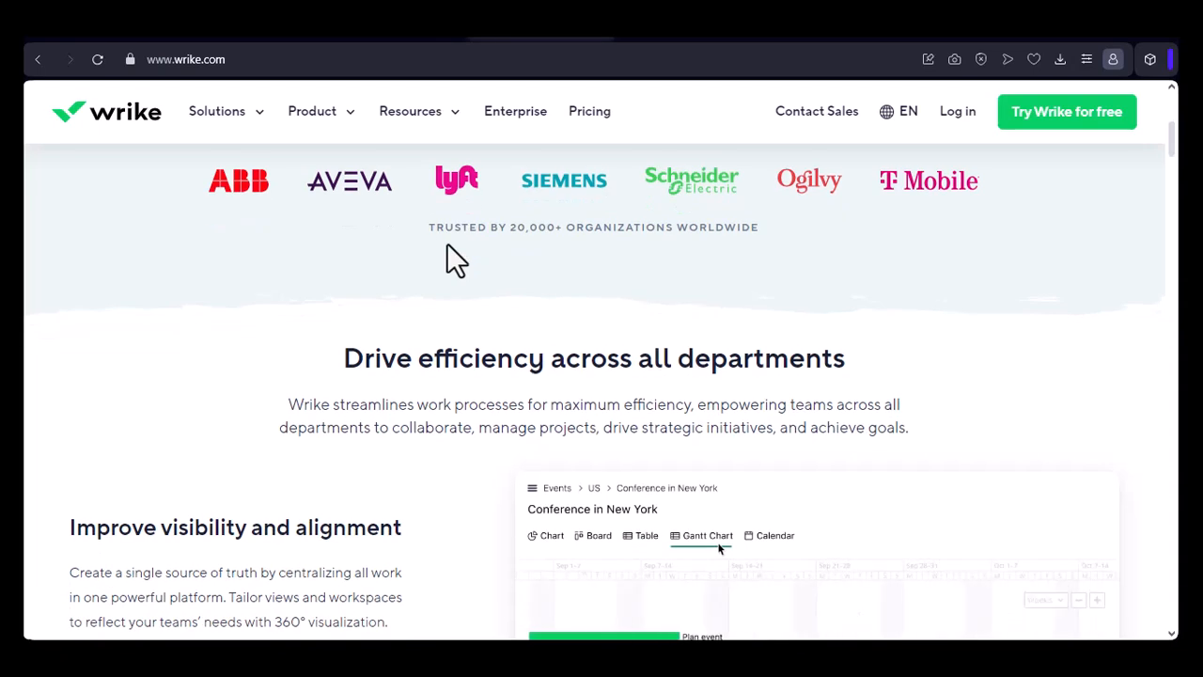
scroll(down, 3)
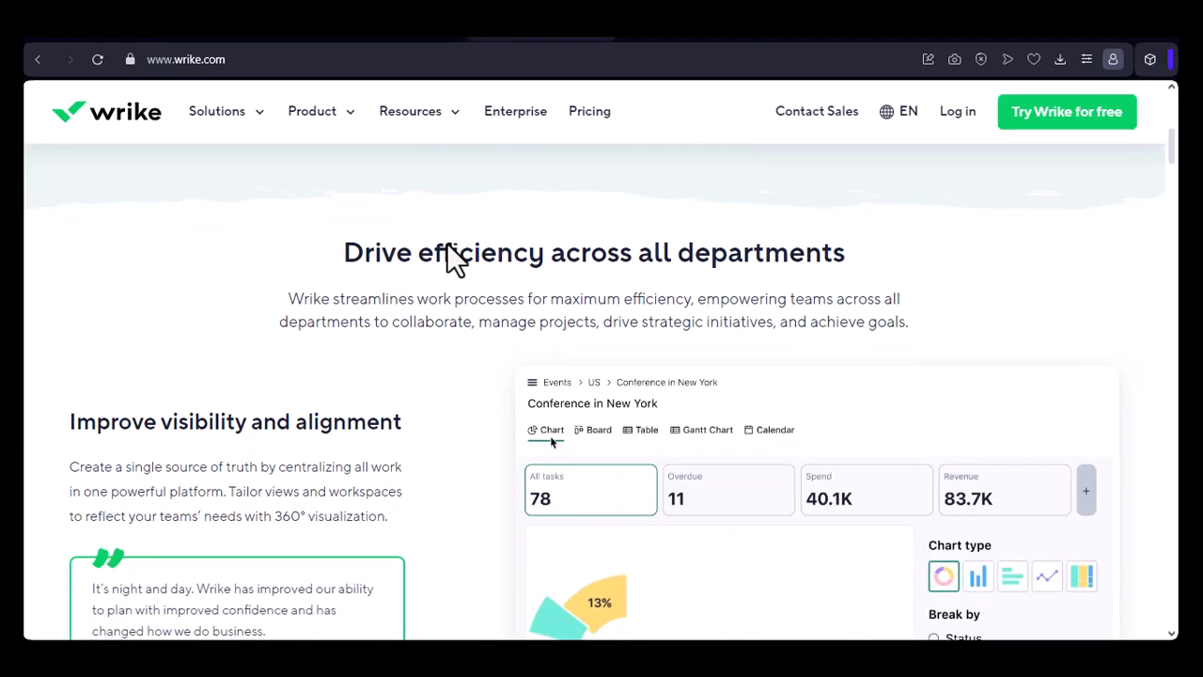
Step: Browse the Chart, Board, Table and Gantt views, then reach 'Eliminate wasted efforts'
scroll(down, 3)
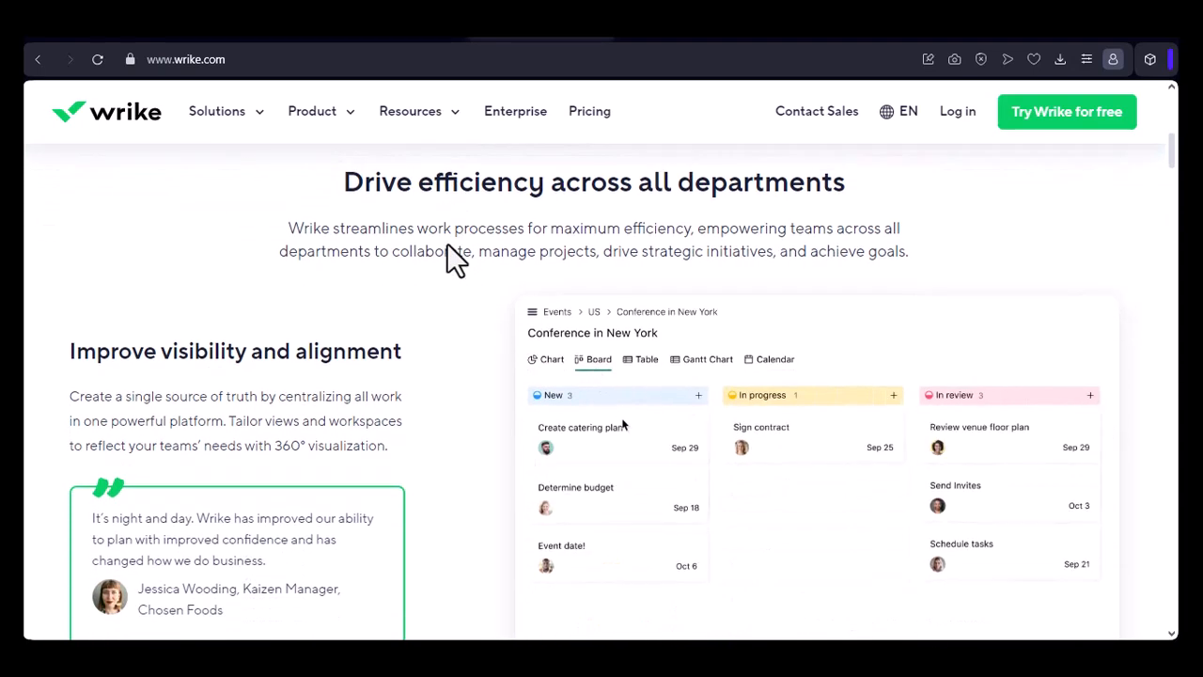
scroll(down, 3)
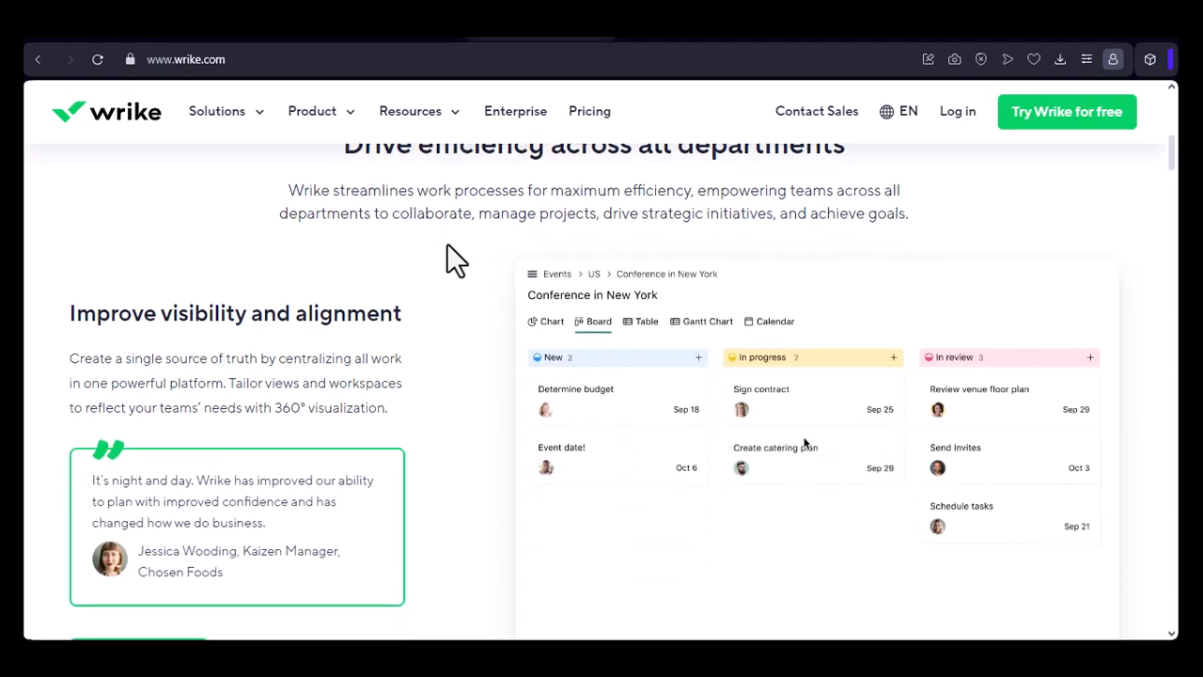
click(647, 253)
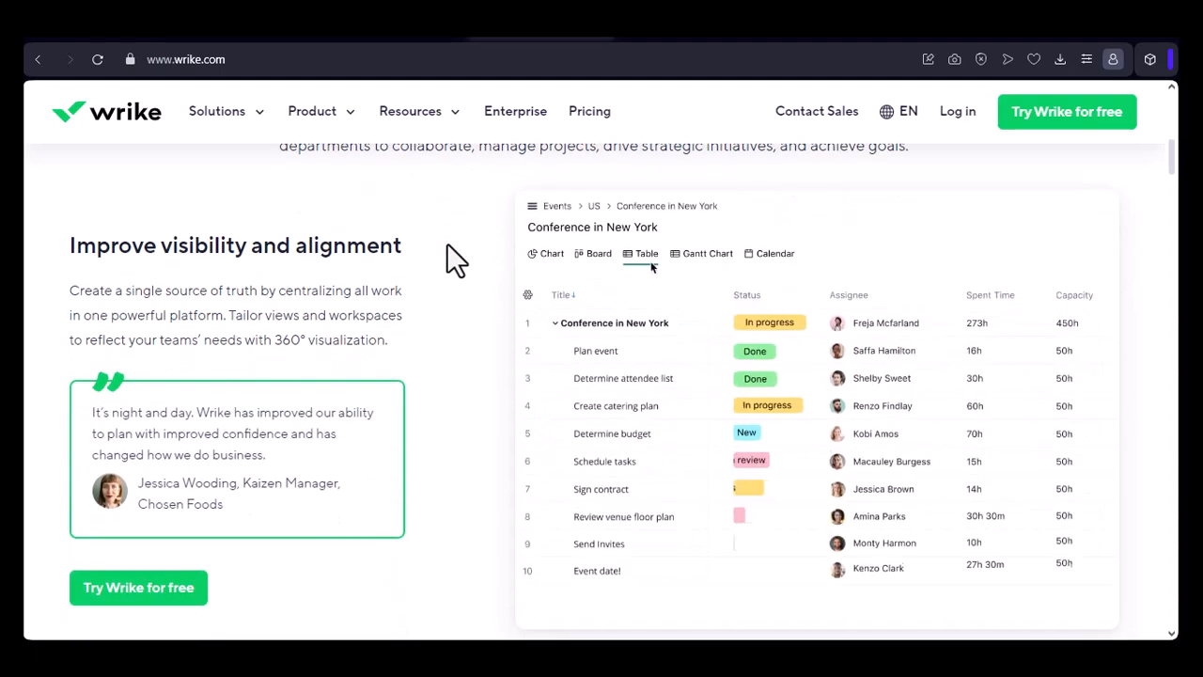
click(706, 253)
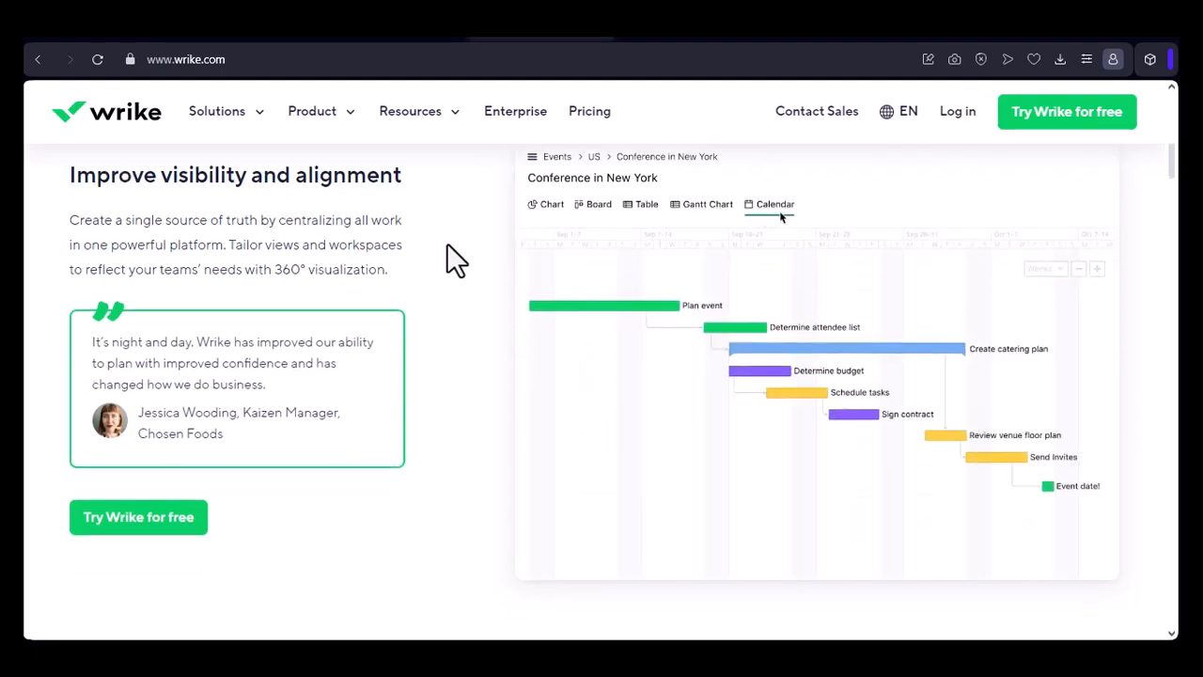
click(552, 204)
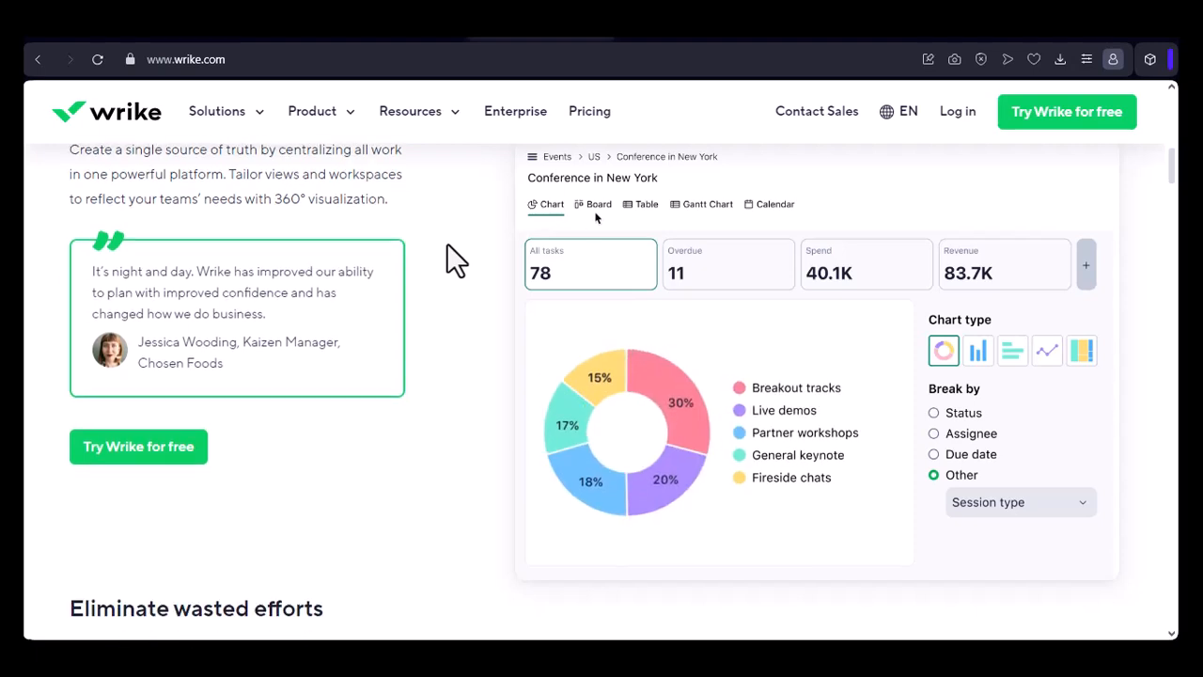
click(599, 203)
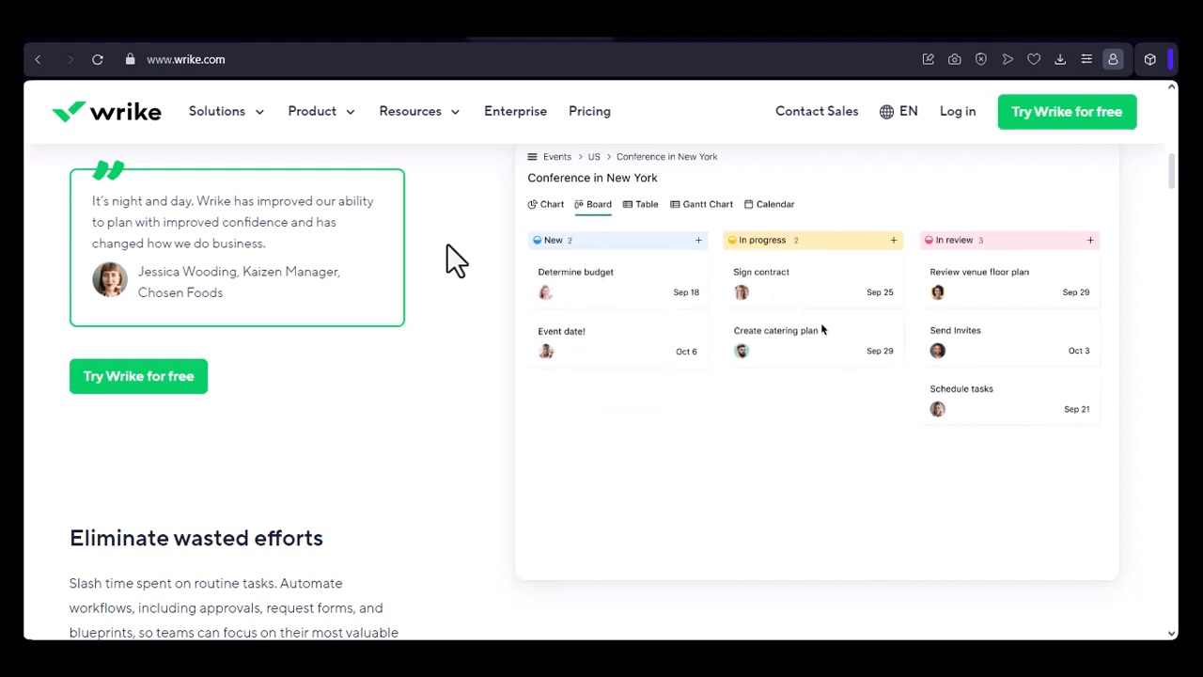
click(647, 204)
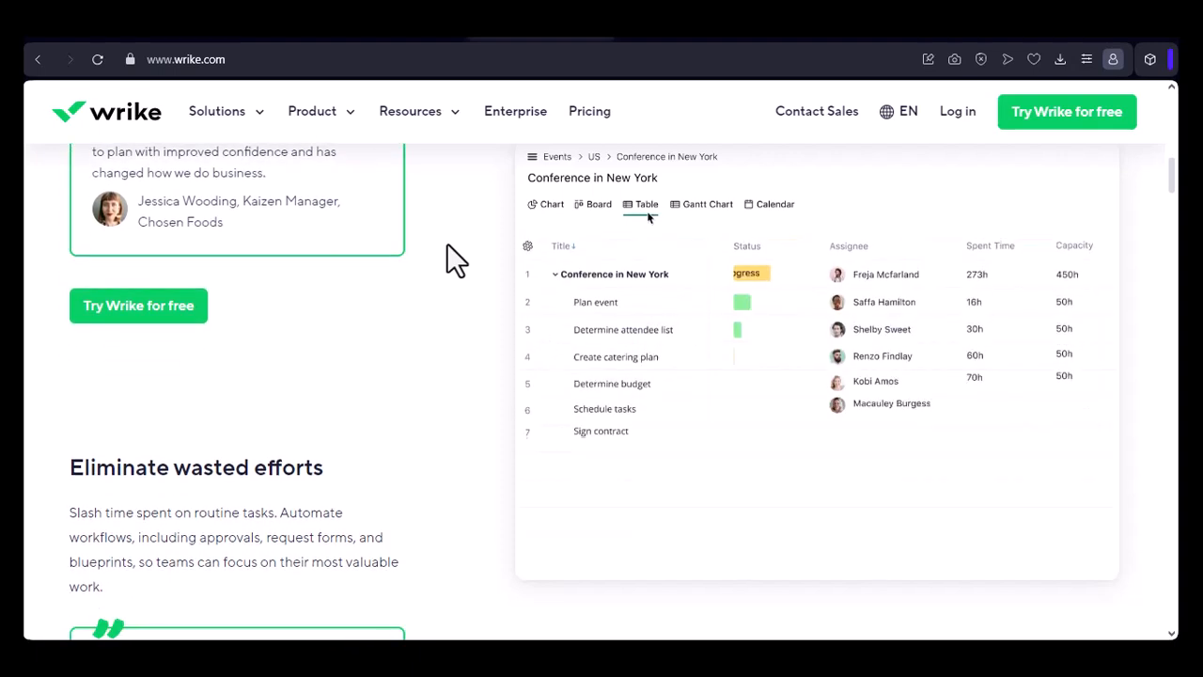
click(707, 204)
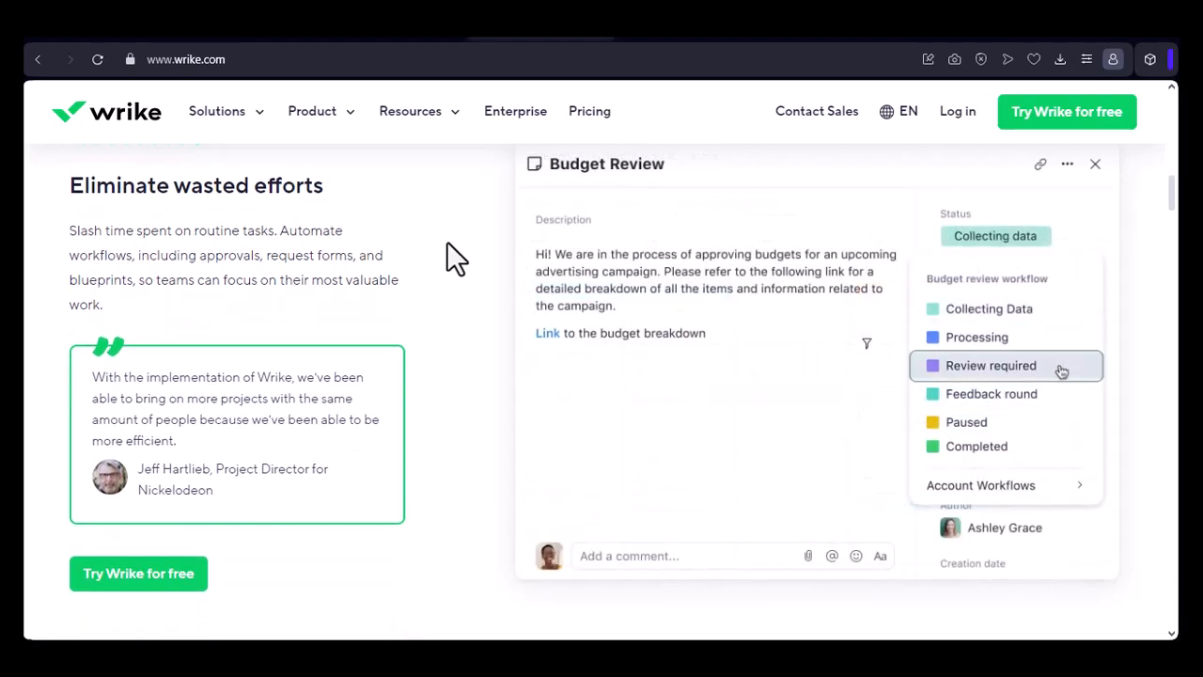
click(991, 364)
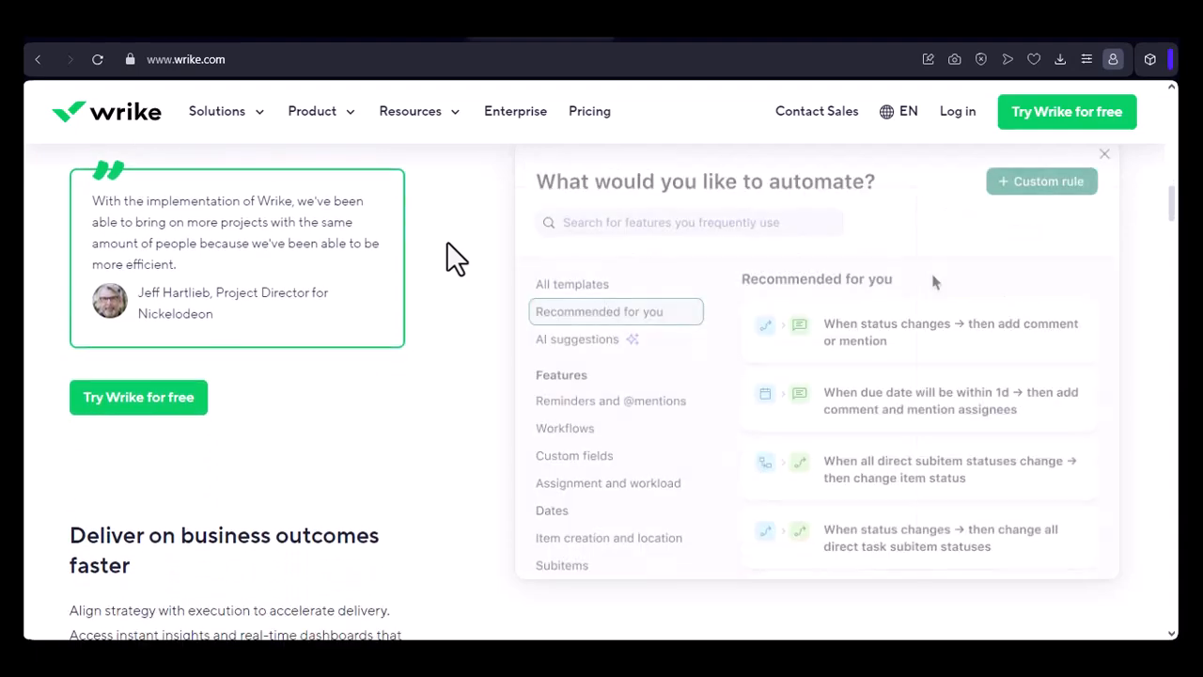
Step: Scroll past the business outcomes dashboard to 'The Most Versatile Work Management Platform' feature tabs
scroll(down, 3)
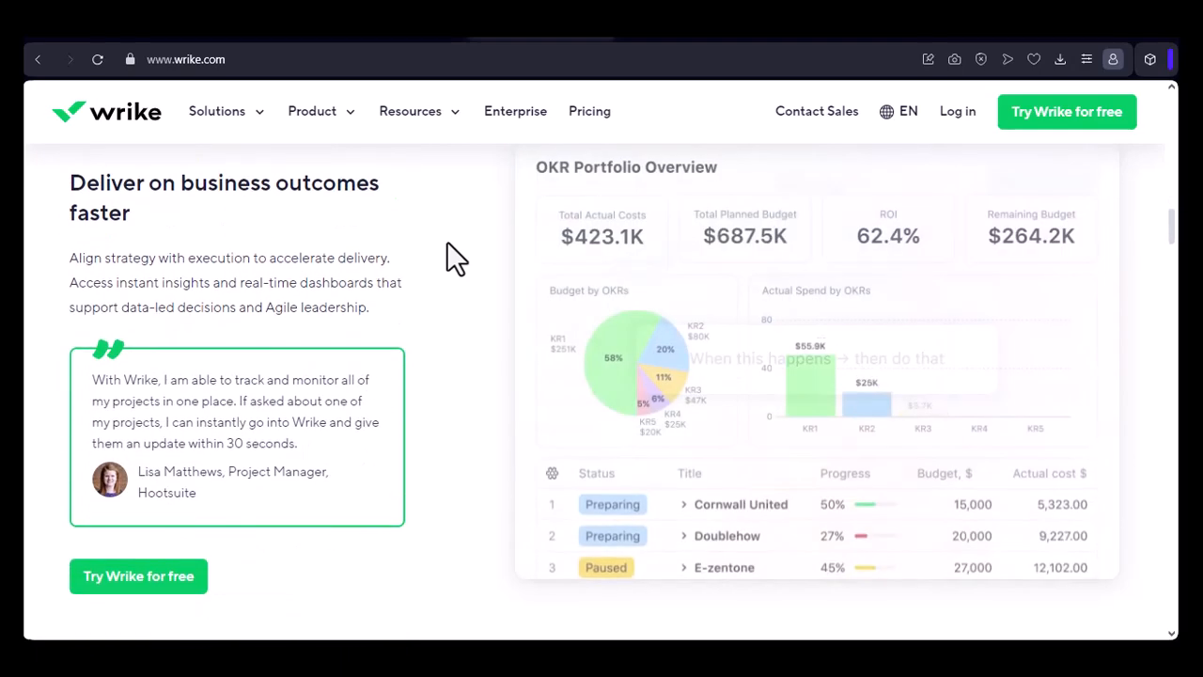
scroll(down, 3)
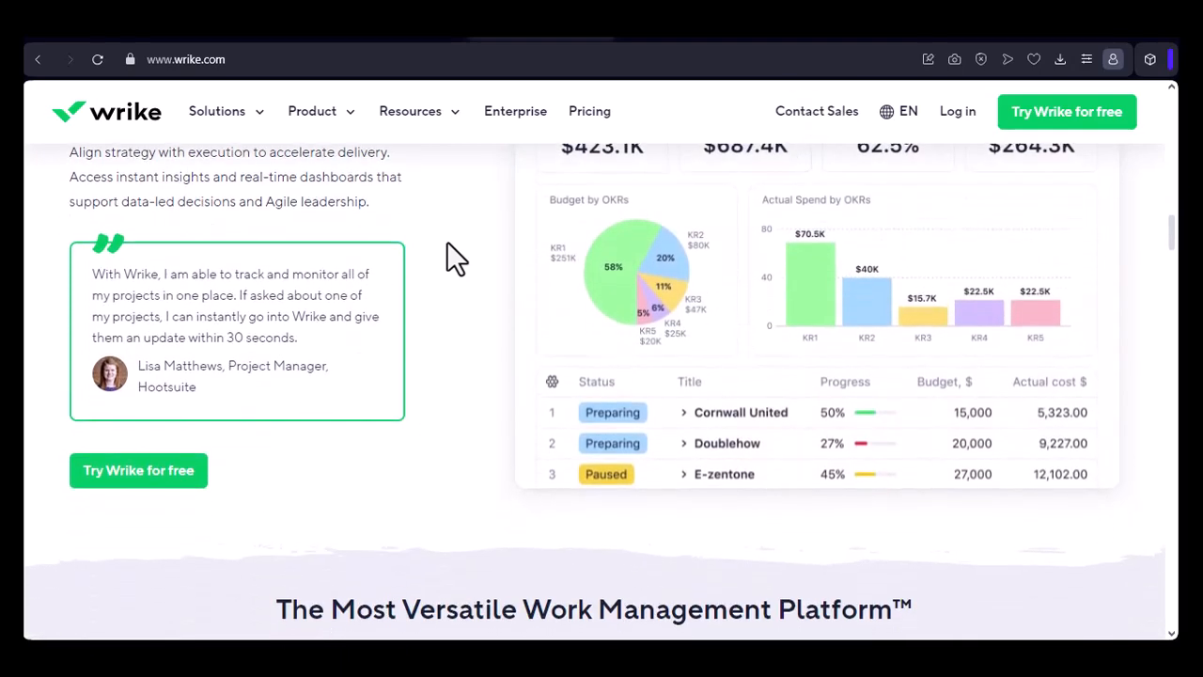
scroll(down, 3)
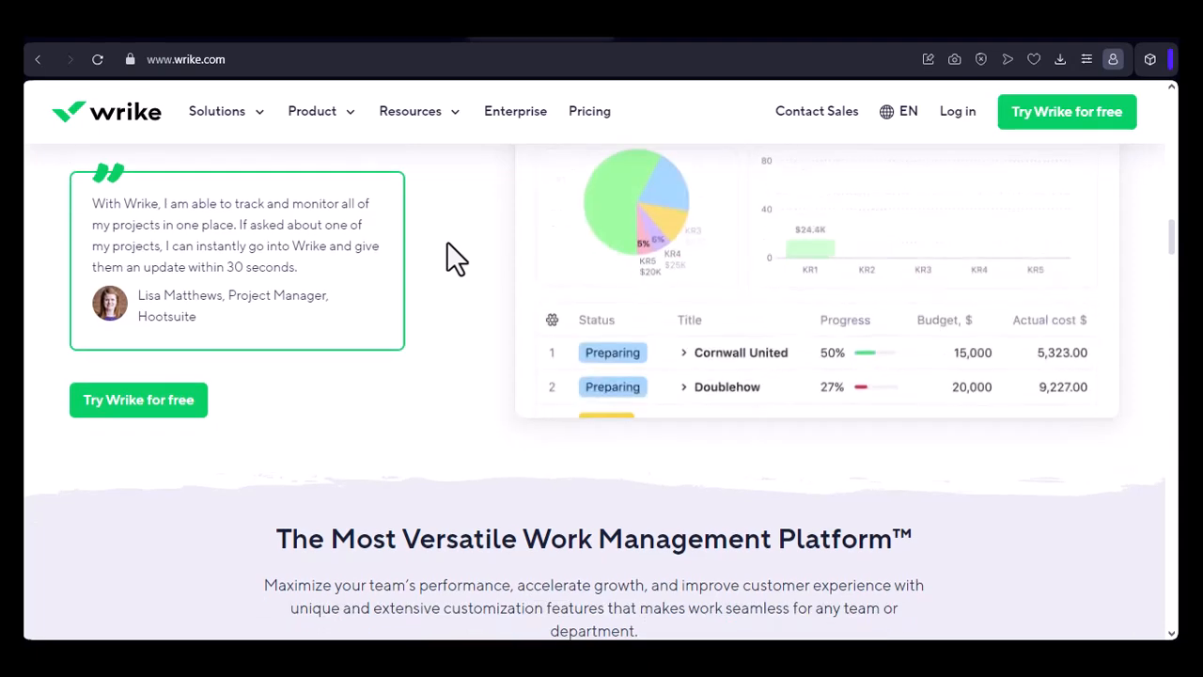
scroll(down, 3)
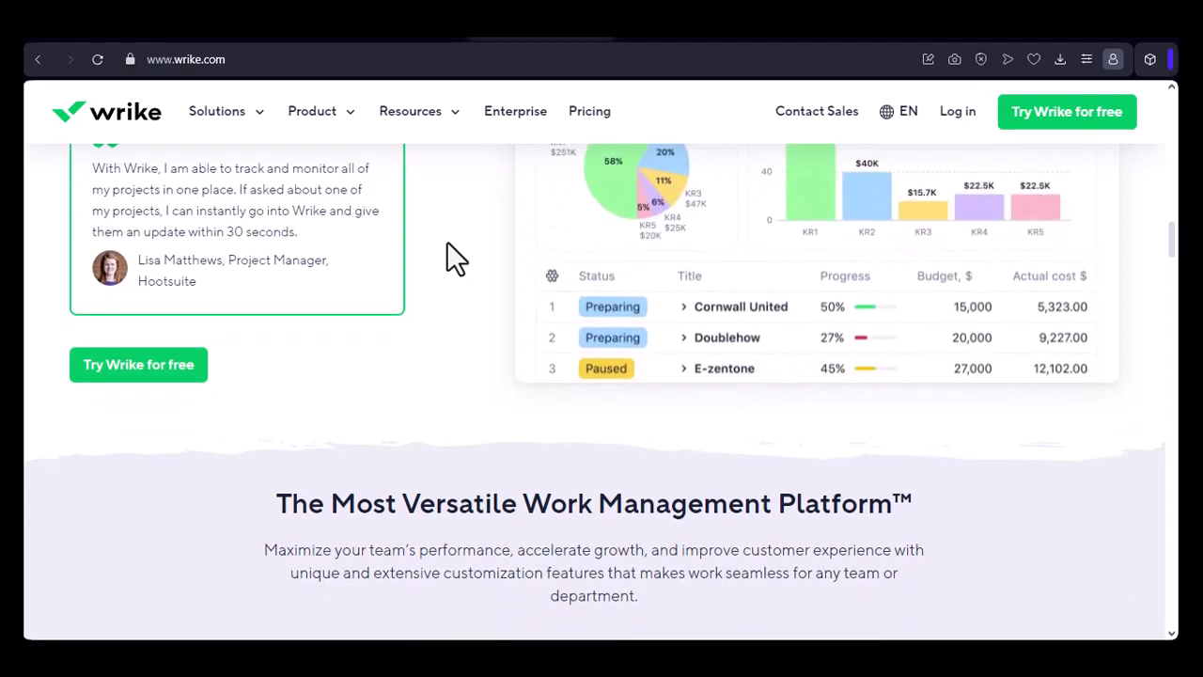
scroll(down, 3)
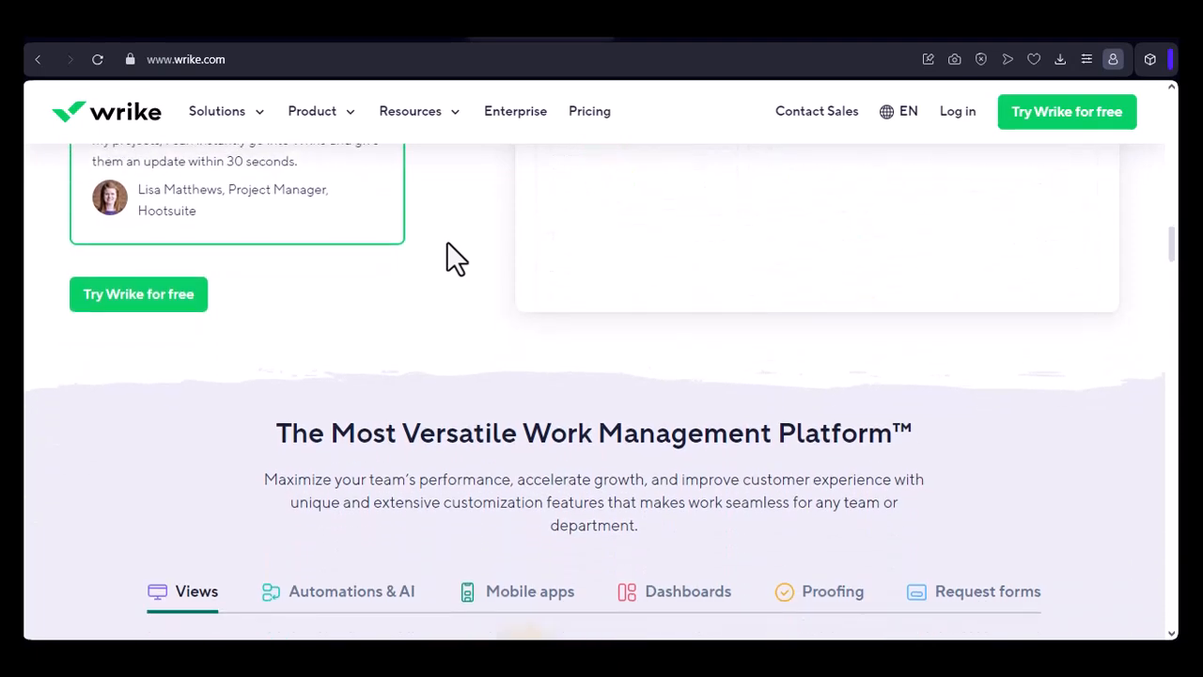
scroll(down, 3)
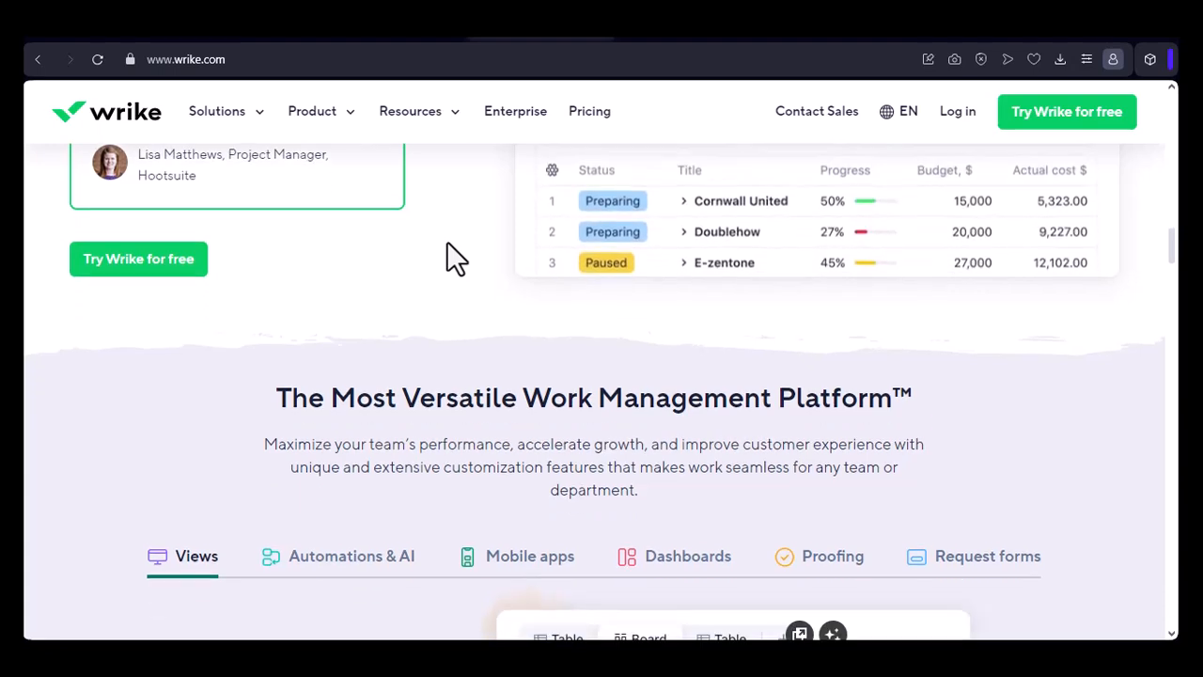
scroll(down, 3)
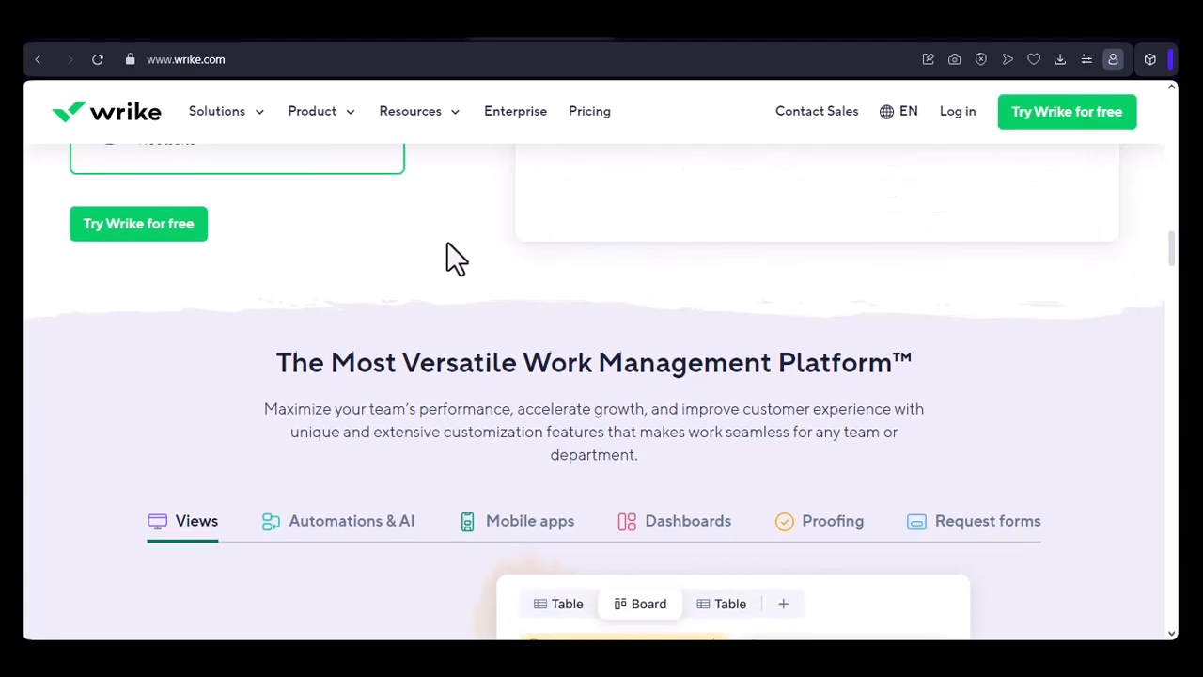
Step: Scroll past the 'A range of views' Gantt chart to the enterprise-ready security, support and onboarding cards
scroll(down, 3)
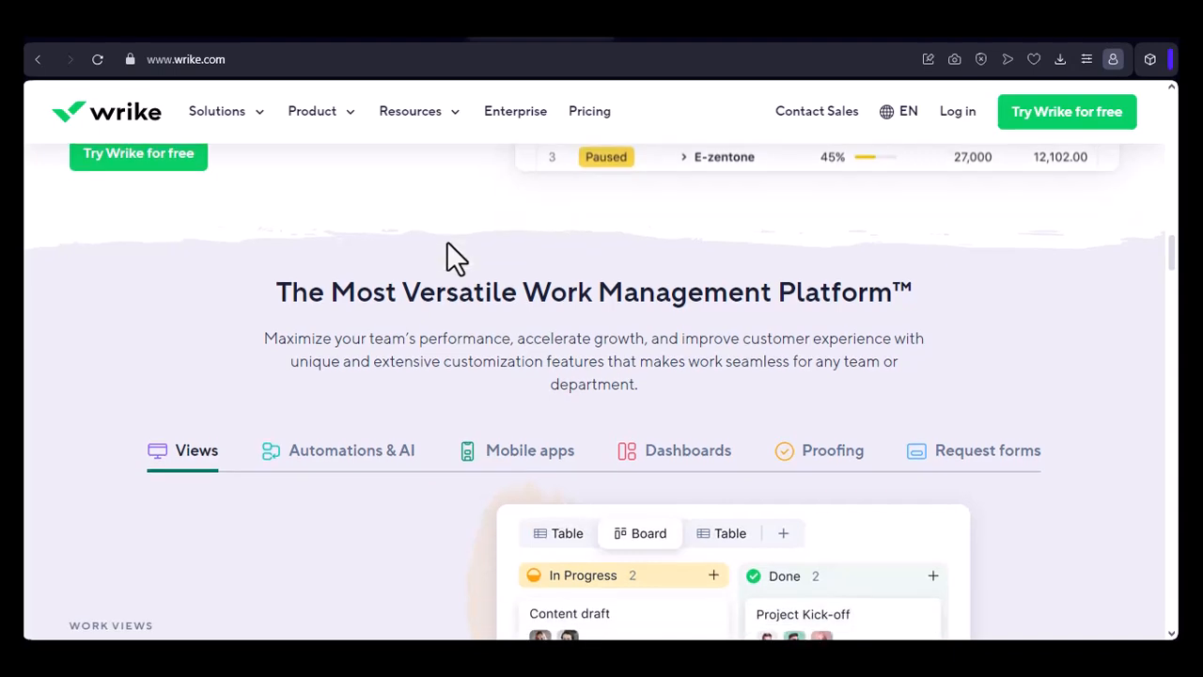
scroll(down, 3)
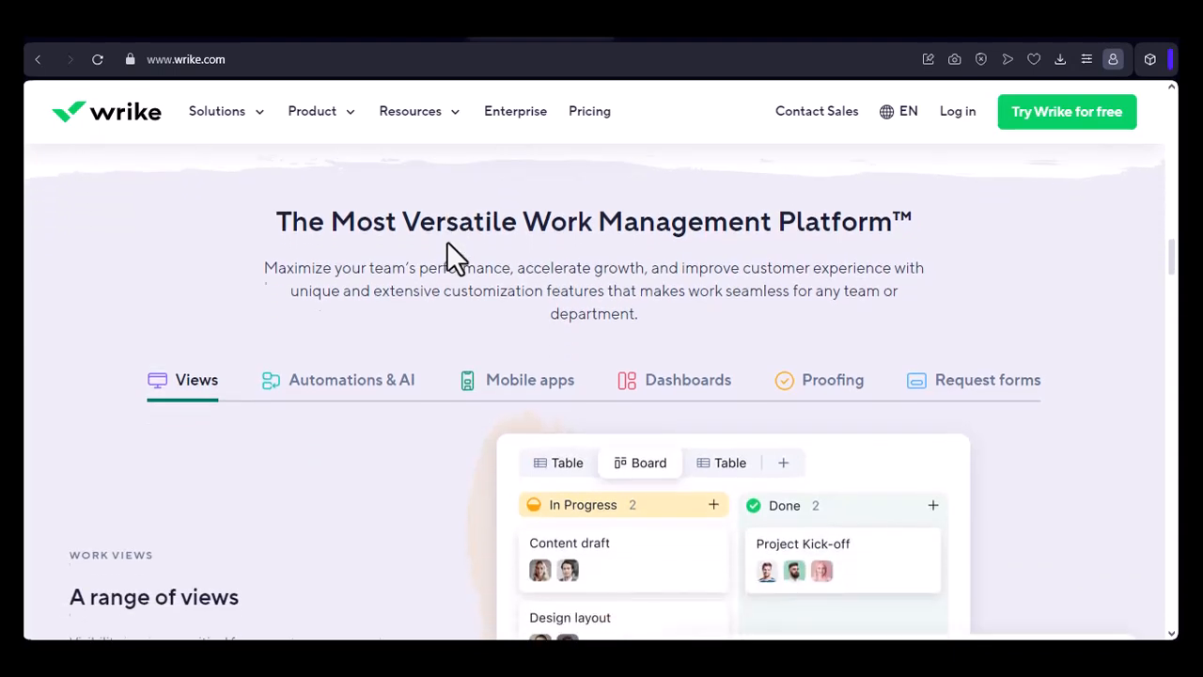
scroll(down, 3)
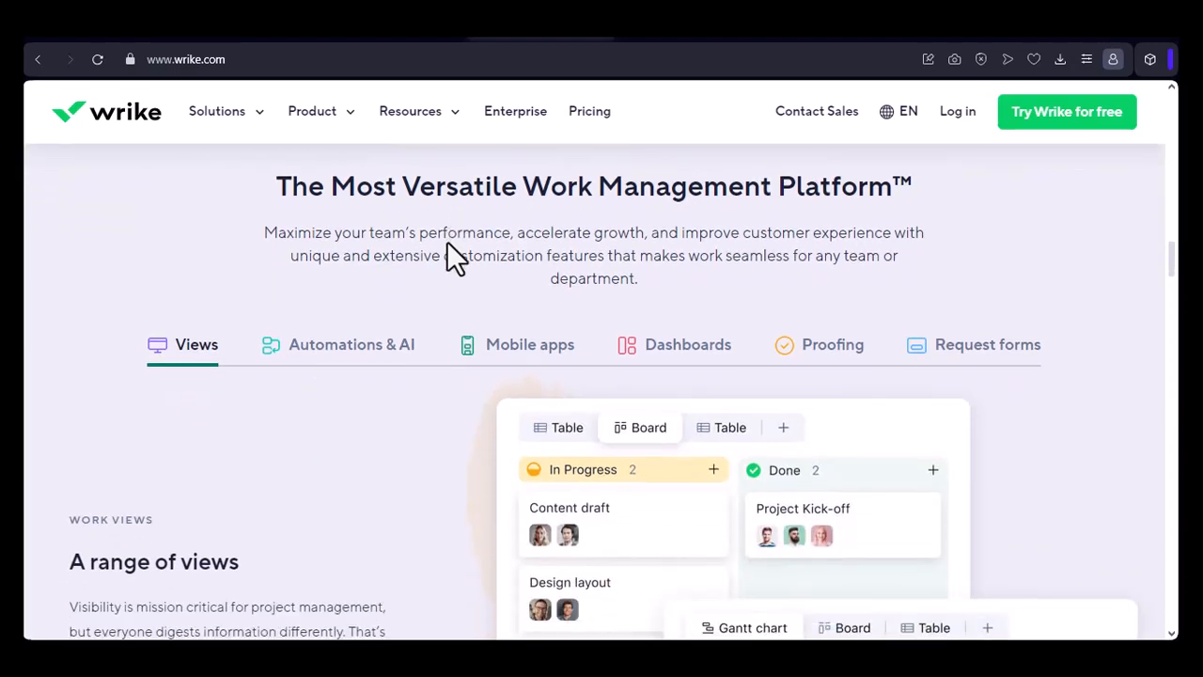
scroll(down, 3)
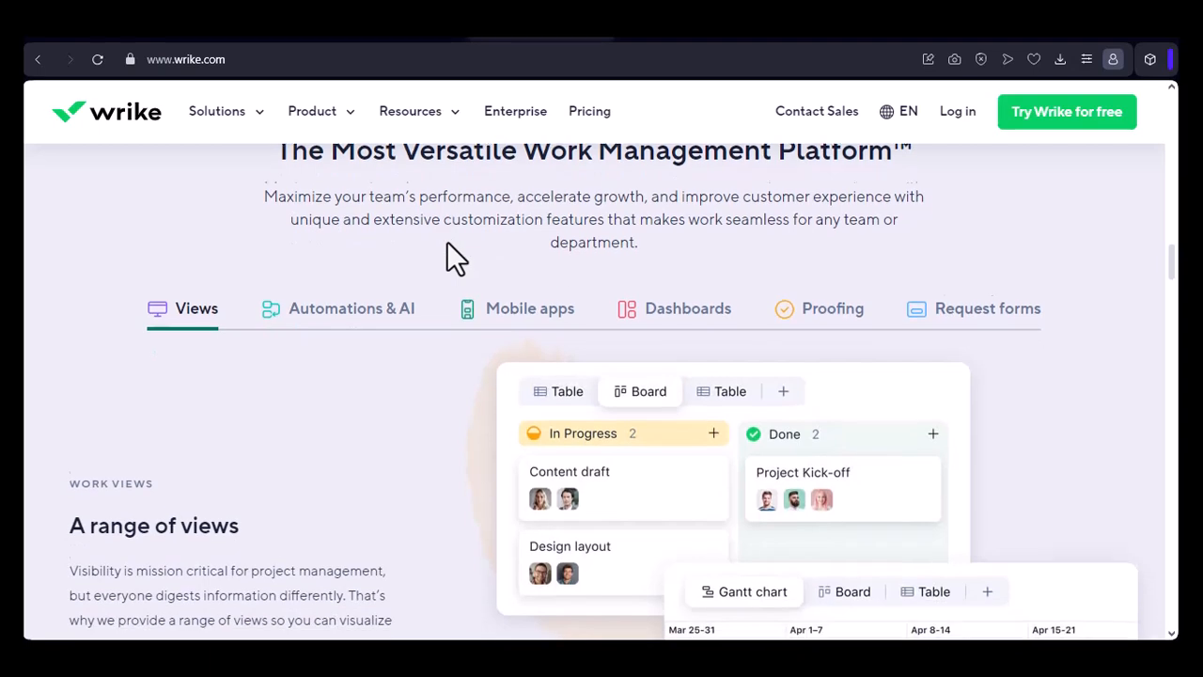
scroll(down, 3)
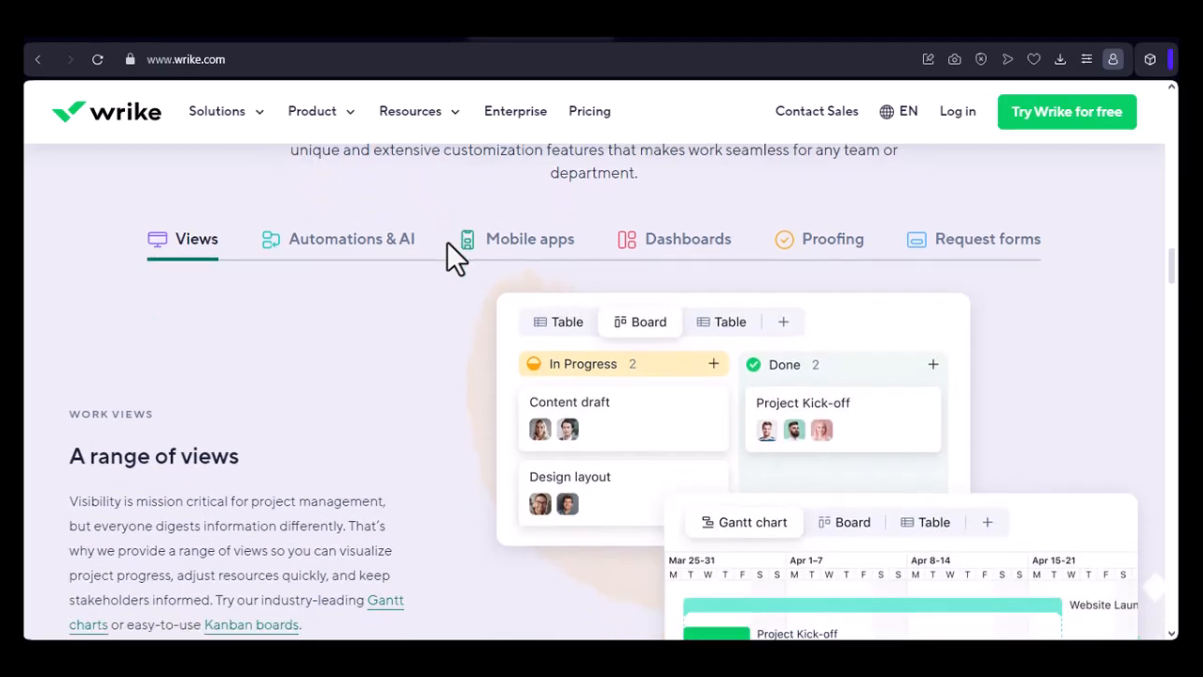
scroll(down, 3)
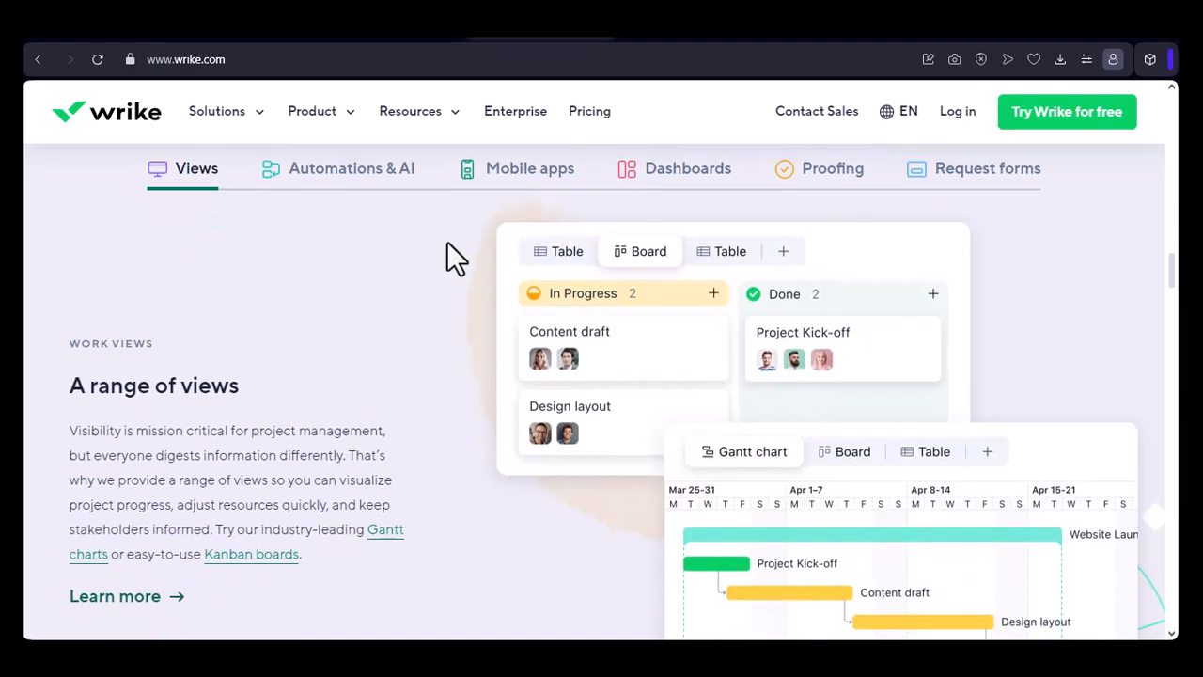
scroll(down, 3)
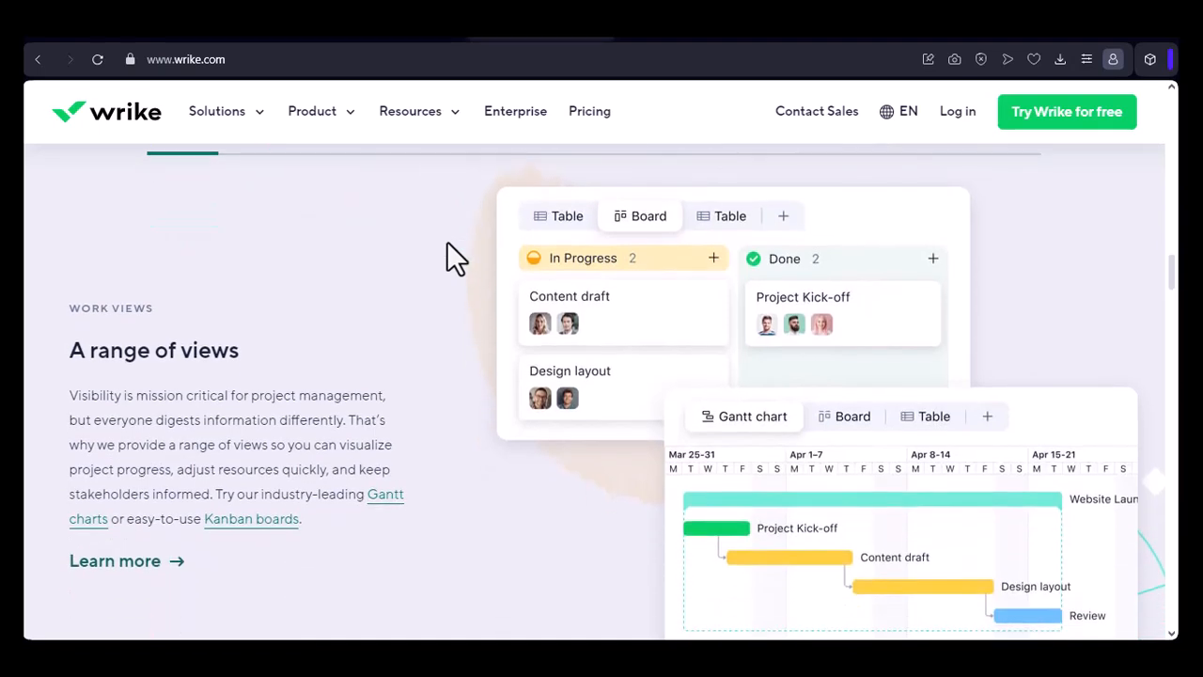
scroll(down, 3)
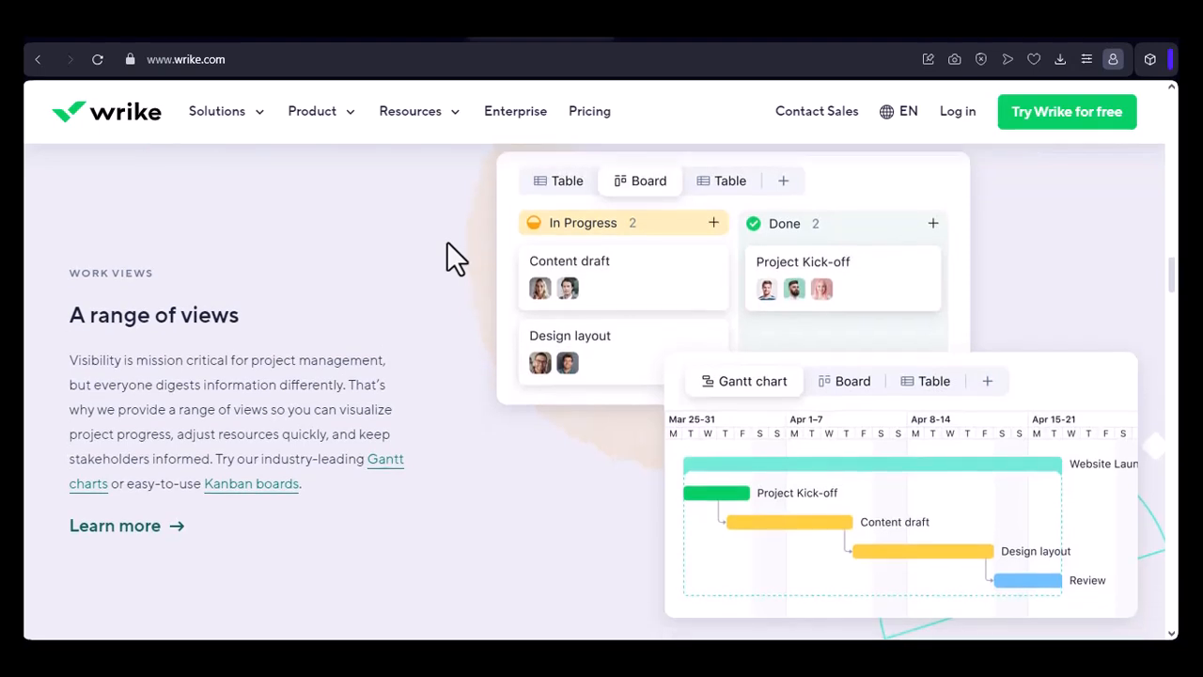
scroll(down, 3)
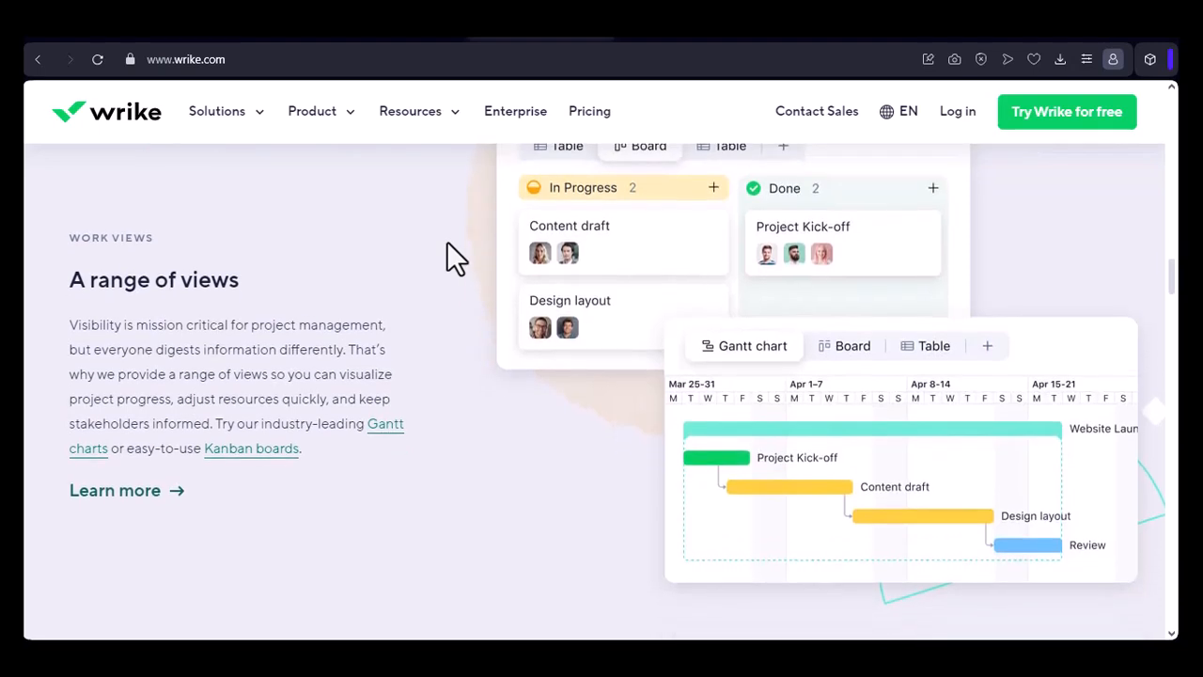
scroll(down, 3)
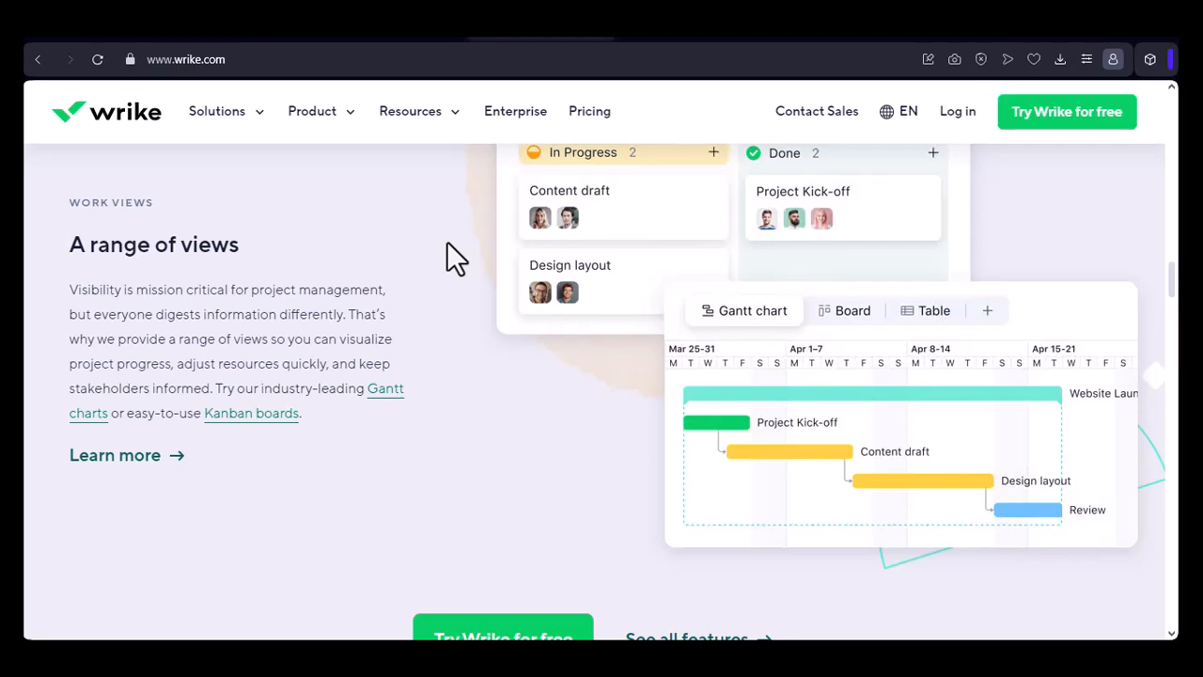
scroll(down, 3)
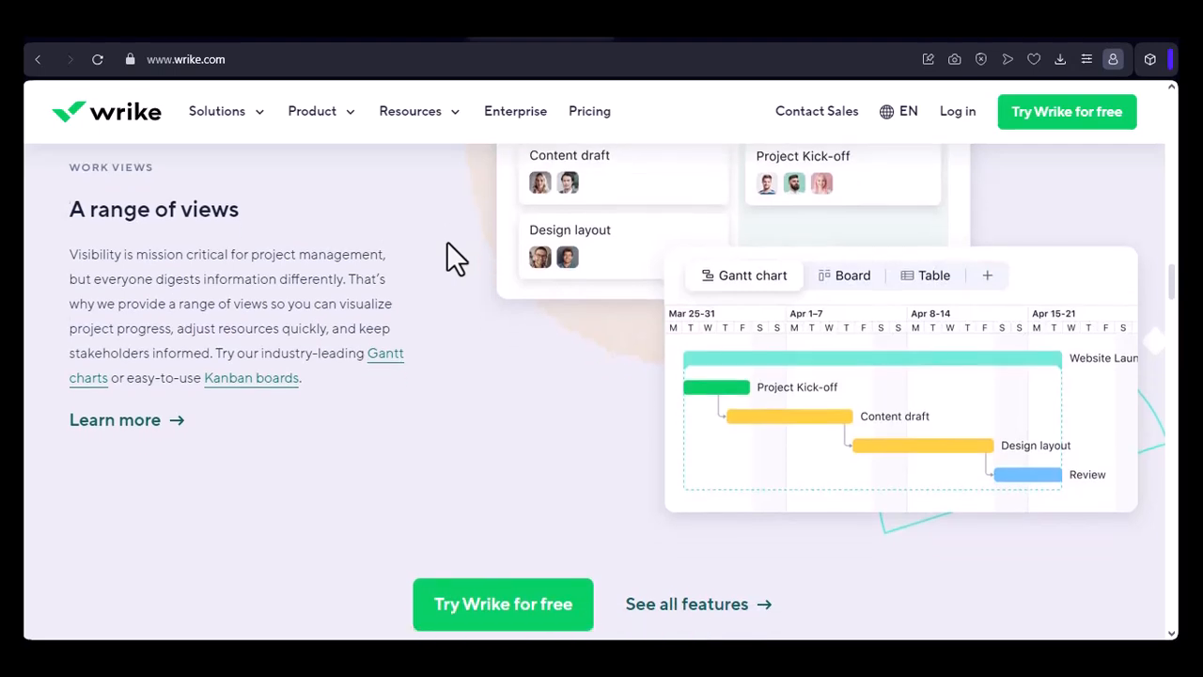
scroll(down, 3)
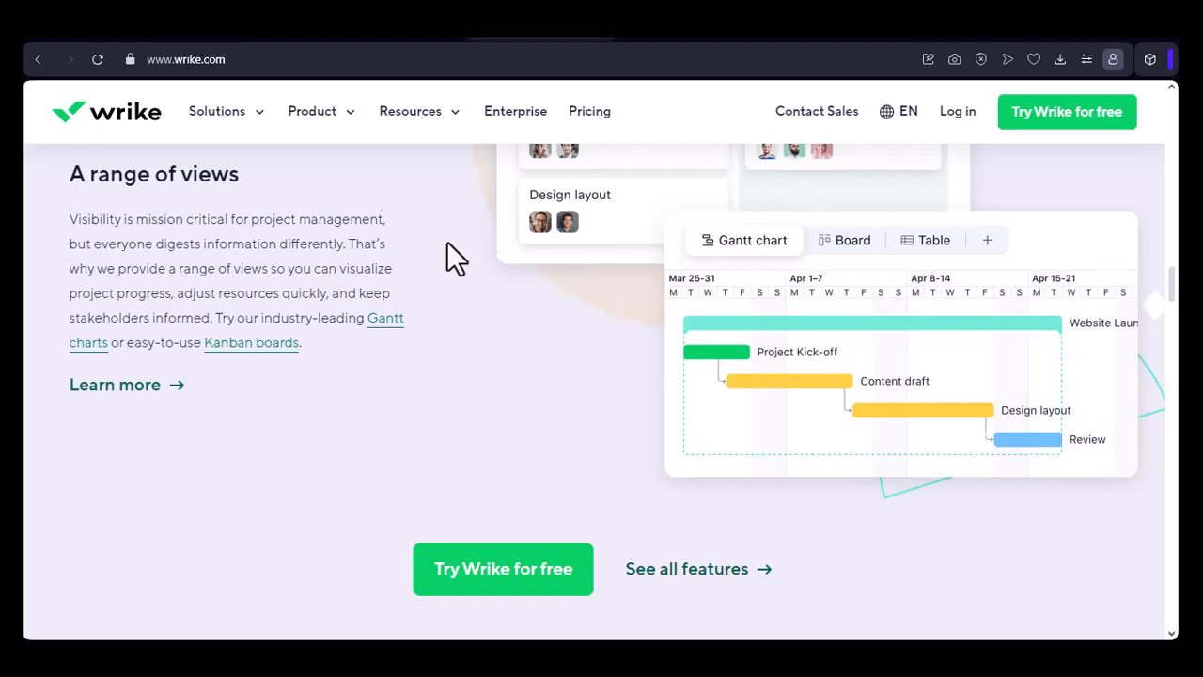
scroll(down, 3)
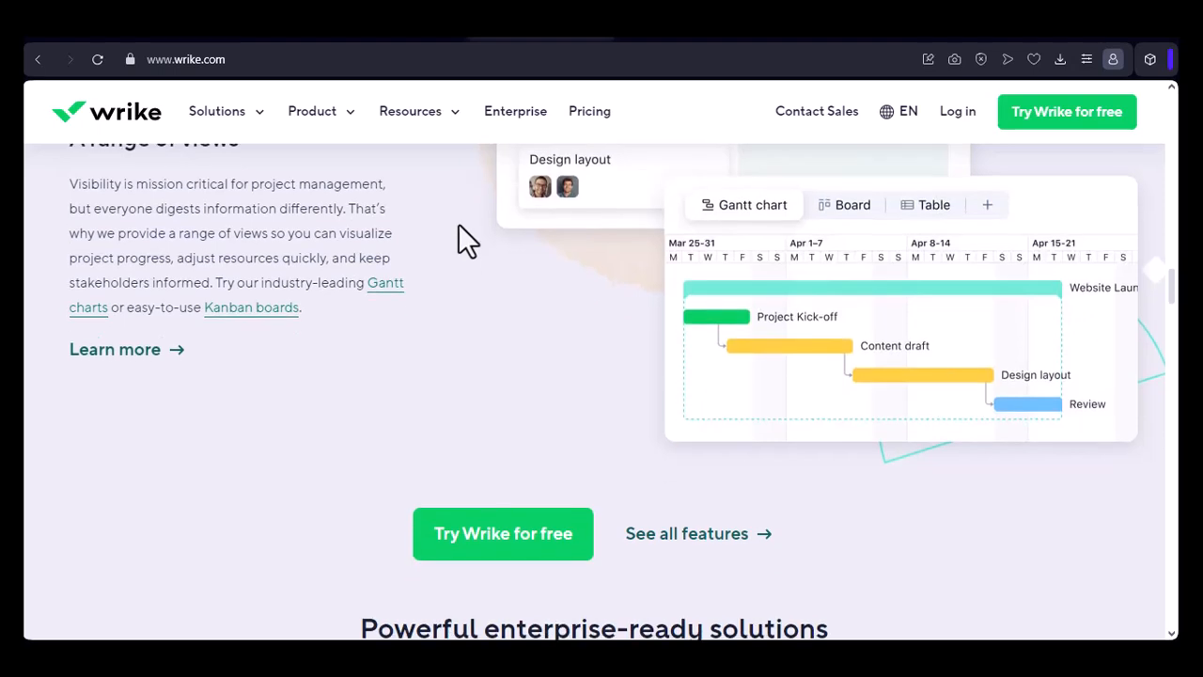
scroll(down, 3)
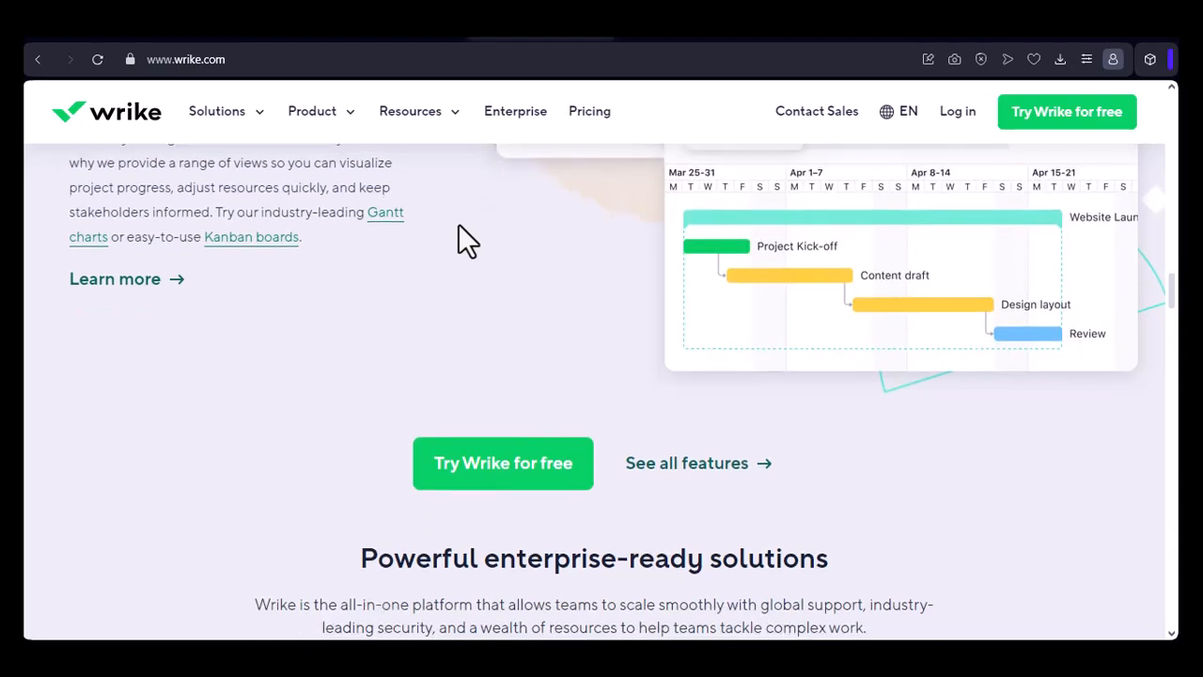
scroll(down, 3)
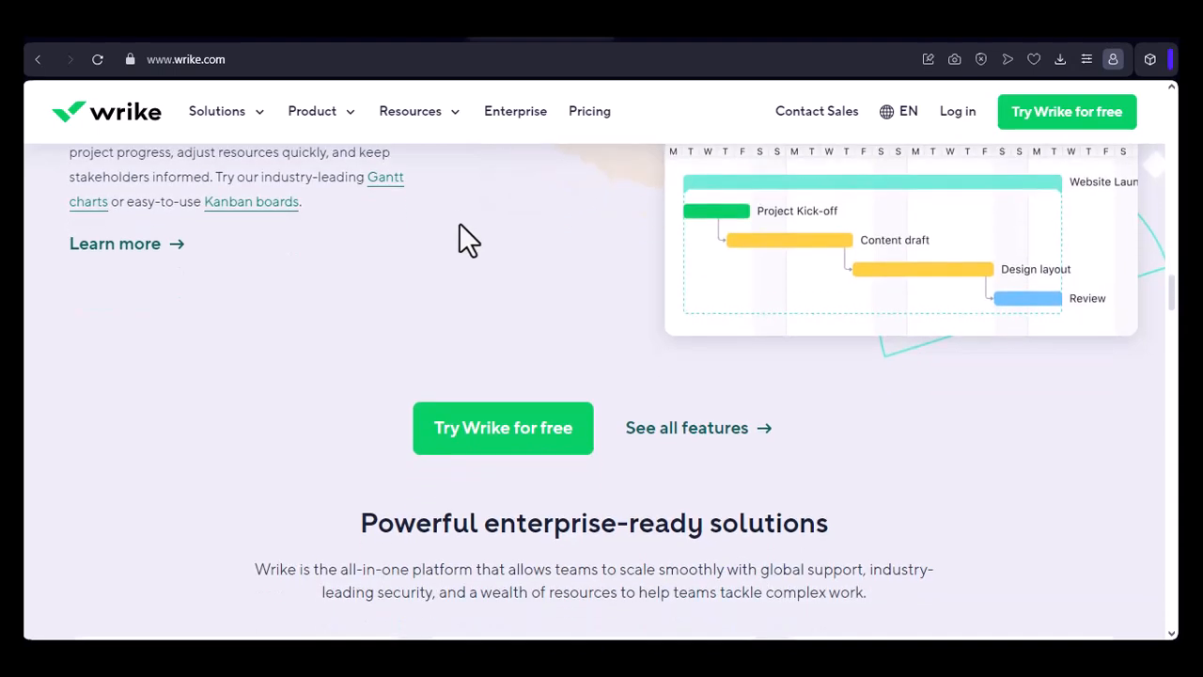
scroll(down, 3)
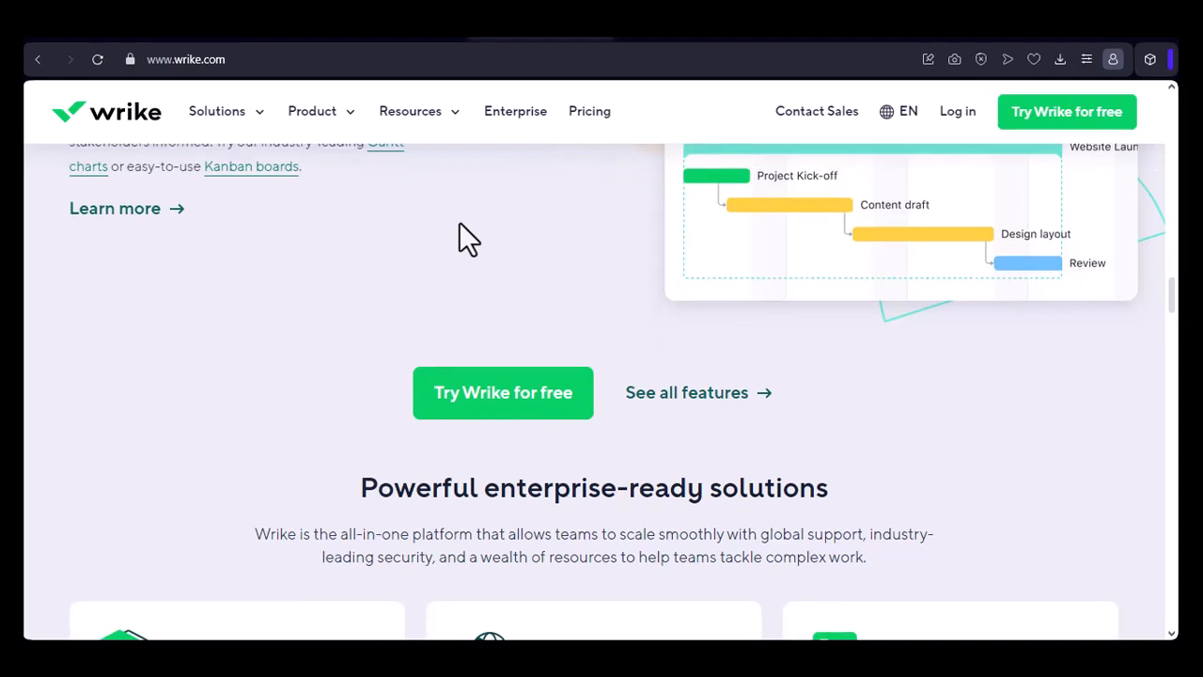
scroll(down, 3)
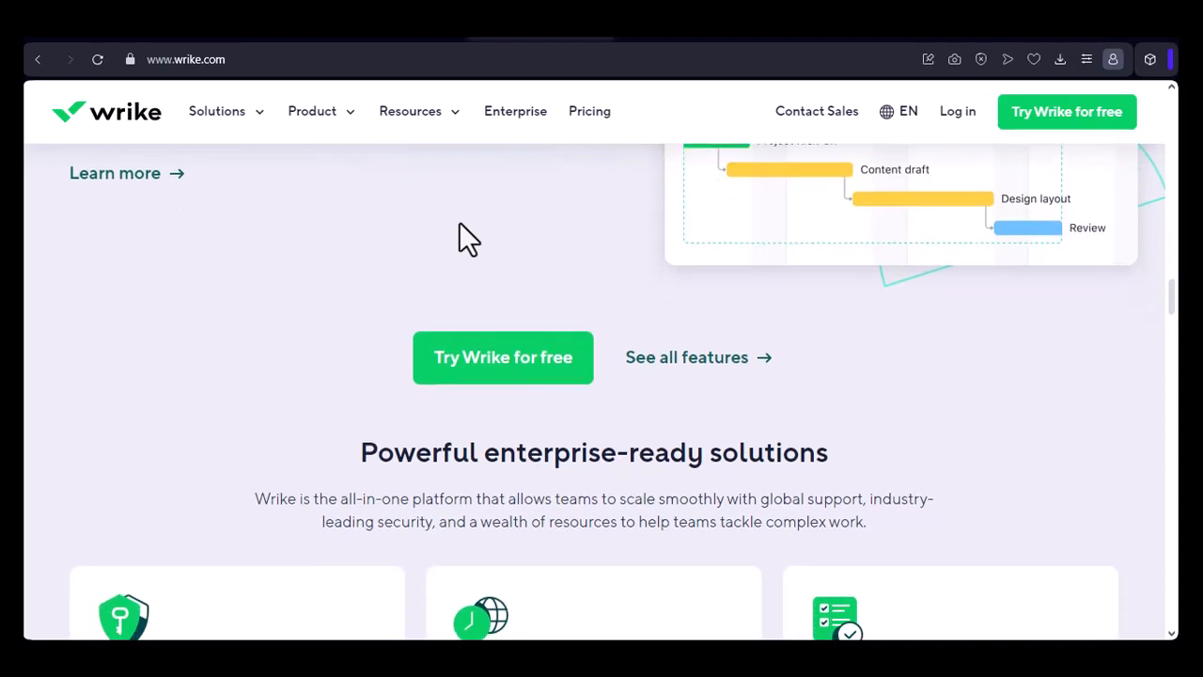
scroll(down, 3)
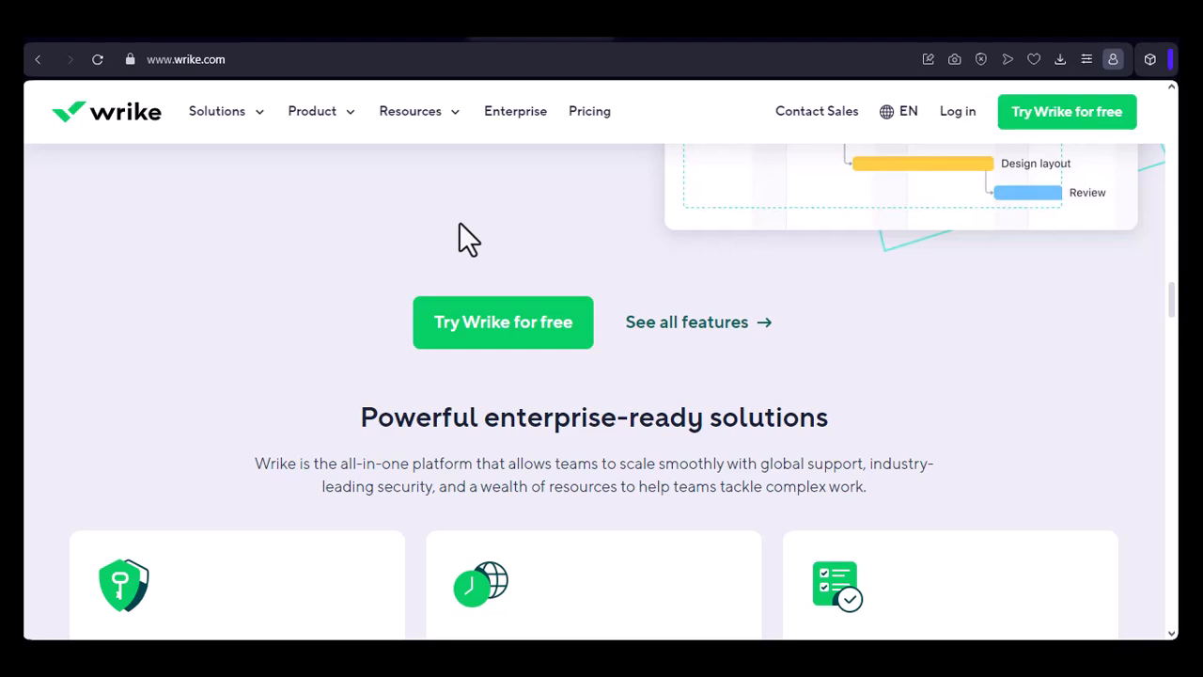
scroll(down, 3)
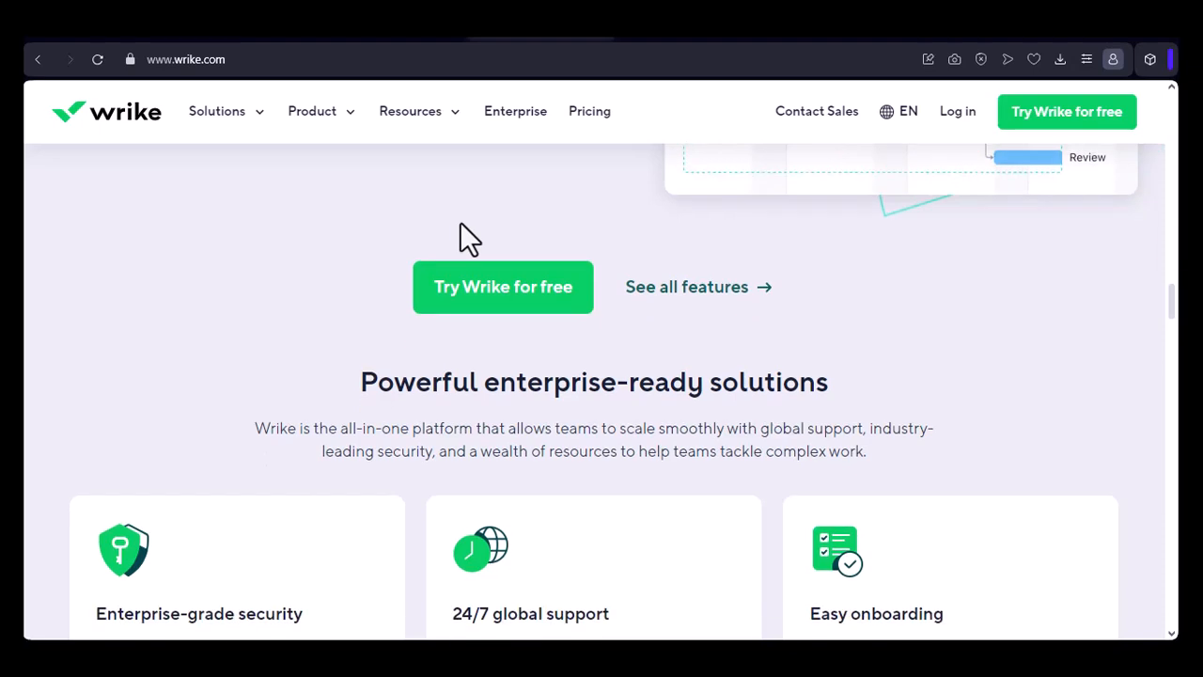
Step: Scroll past the security, support and onboarding cards to 'Your all-in-one solution for every team'
scroll(down, 3)
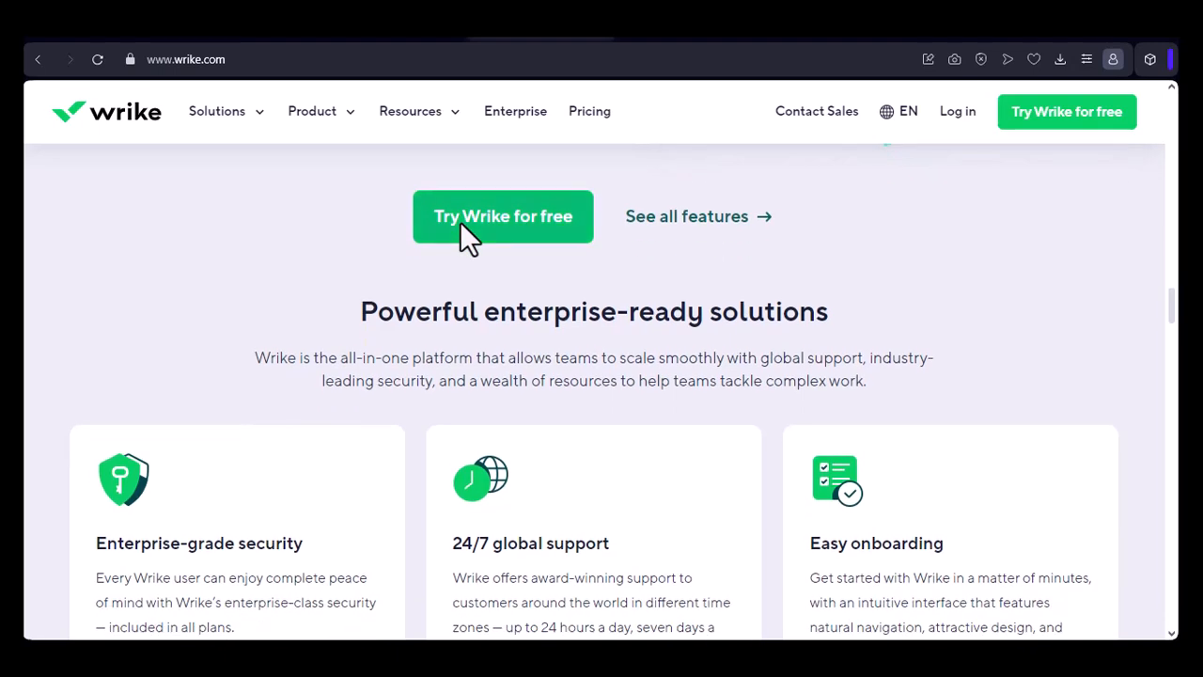
scroll(down, 3)
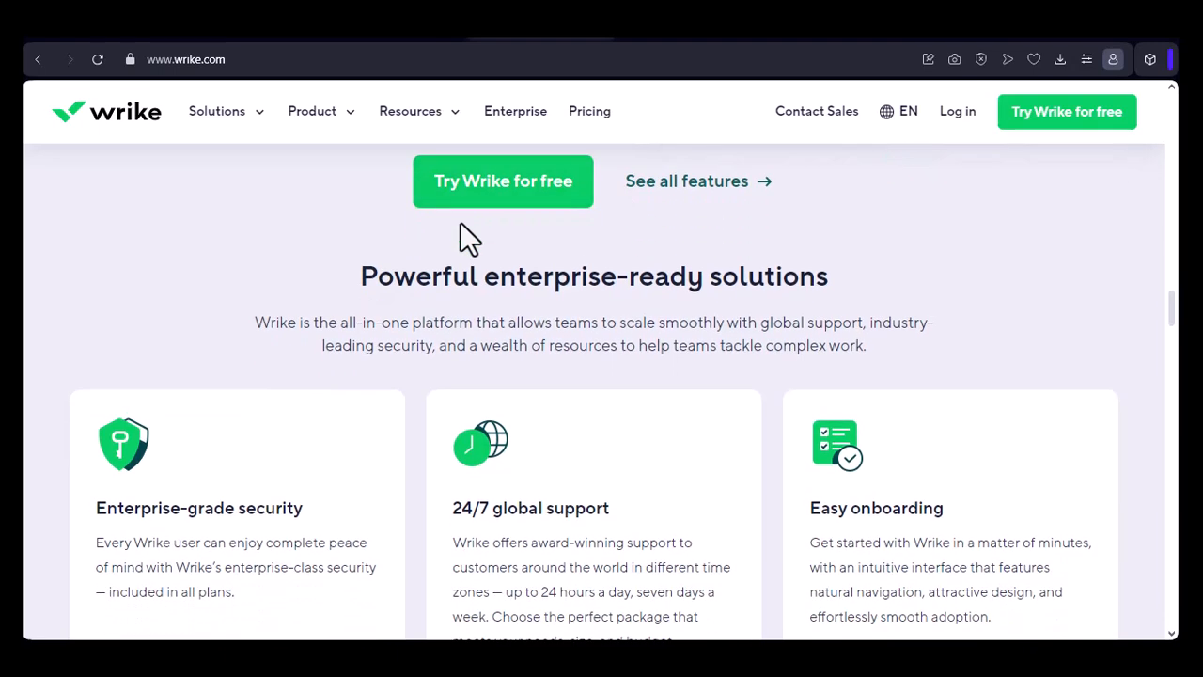
scroll(down, 3)
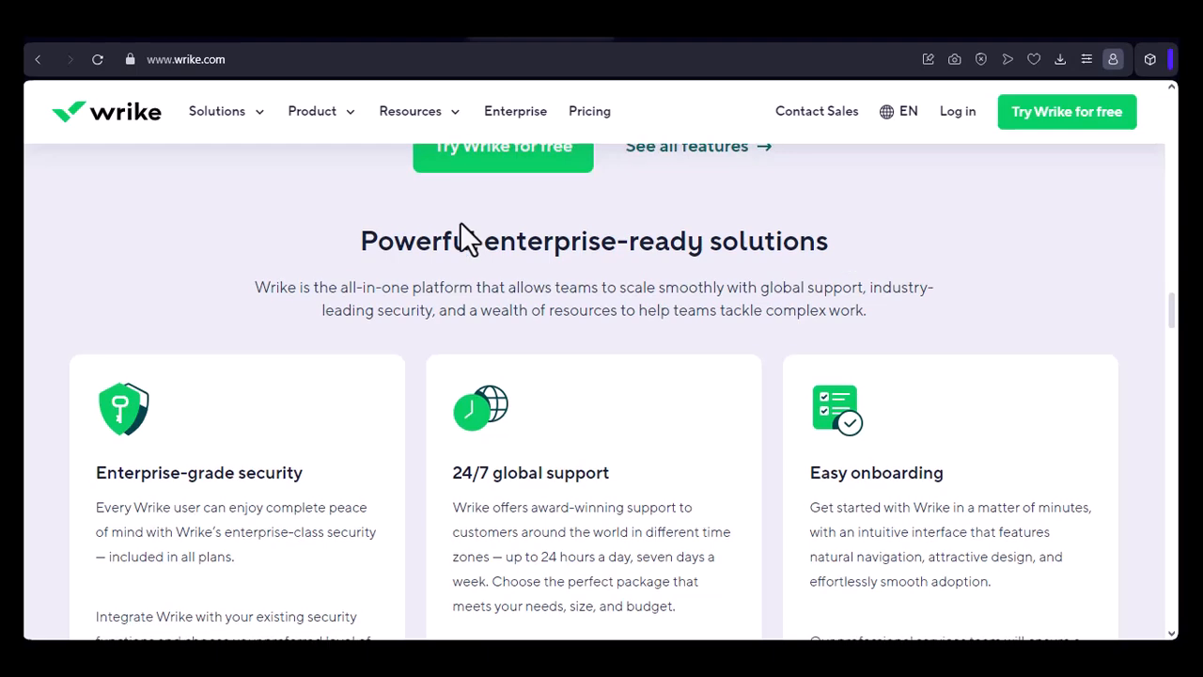
scroll(down, 3)
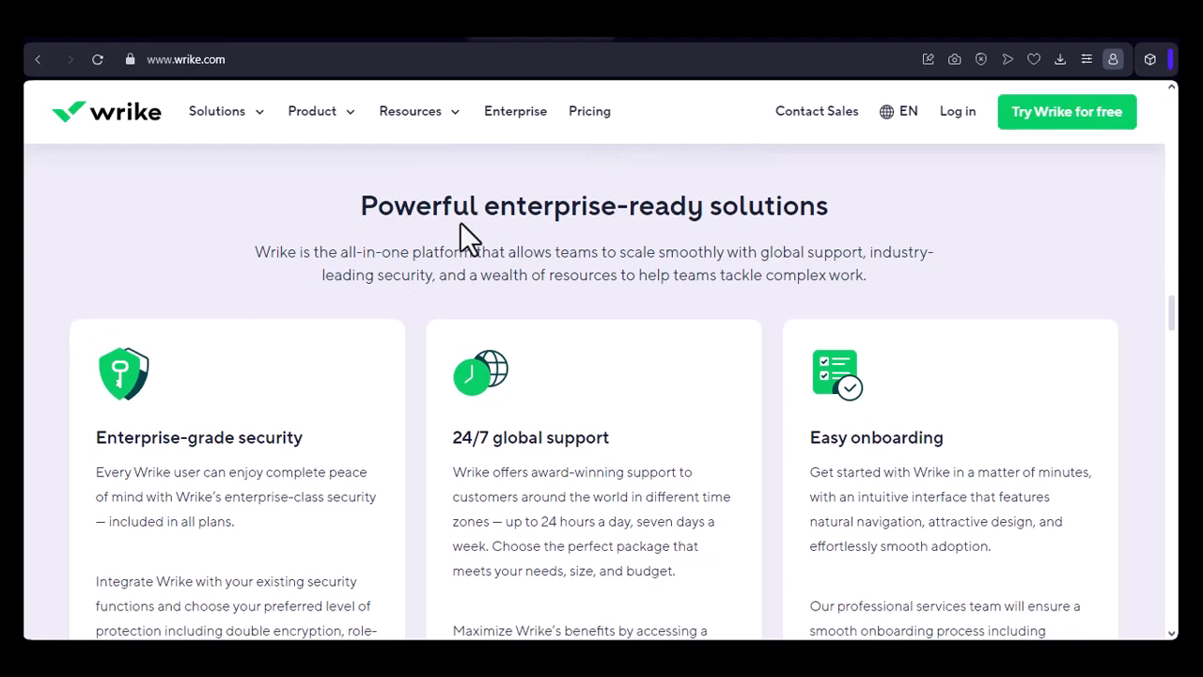
scroll(down, 3)
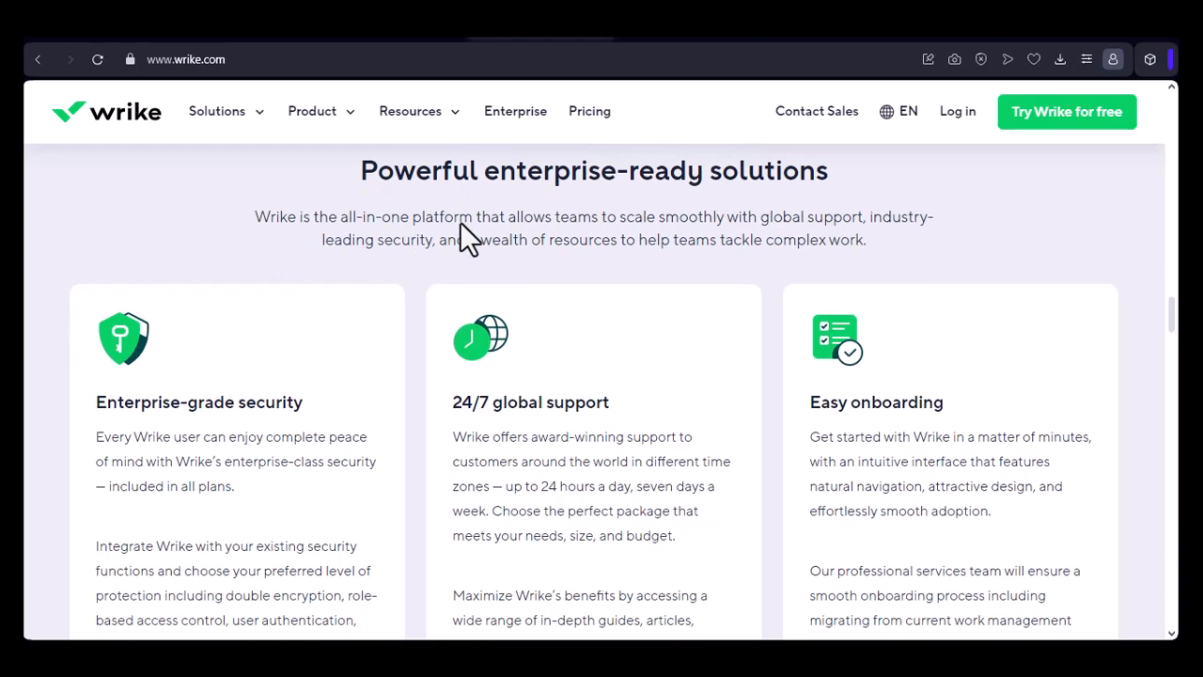
scroll(down, 3)
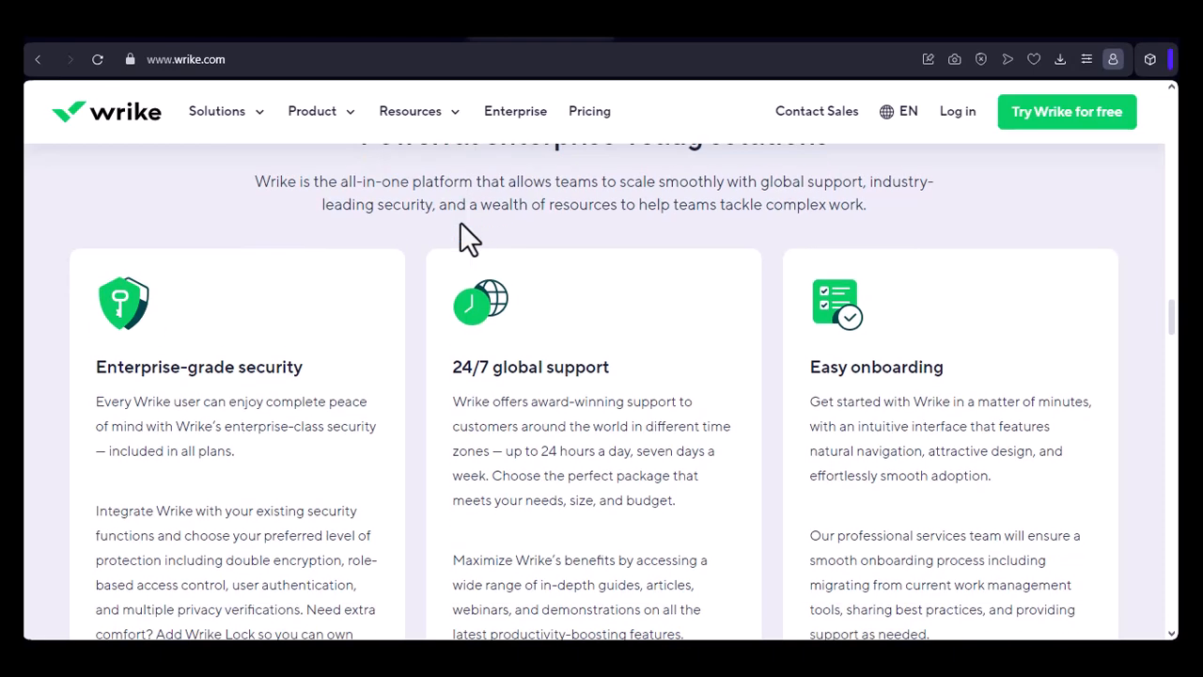
scroll(down, 3)
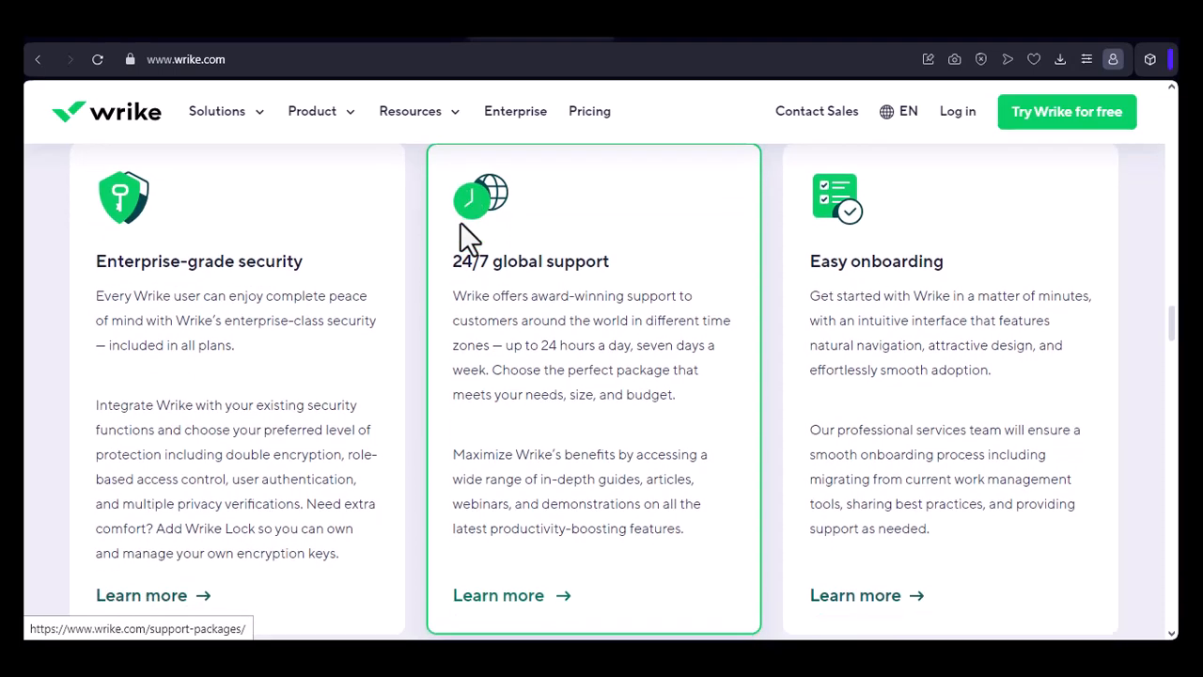
scroll(down, 3)
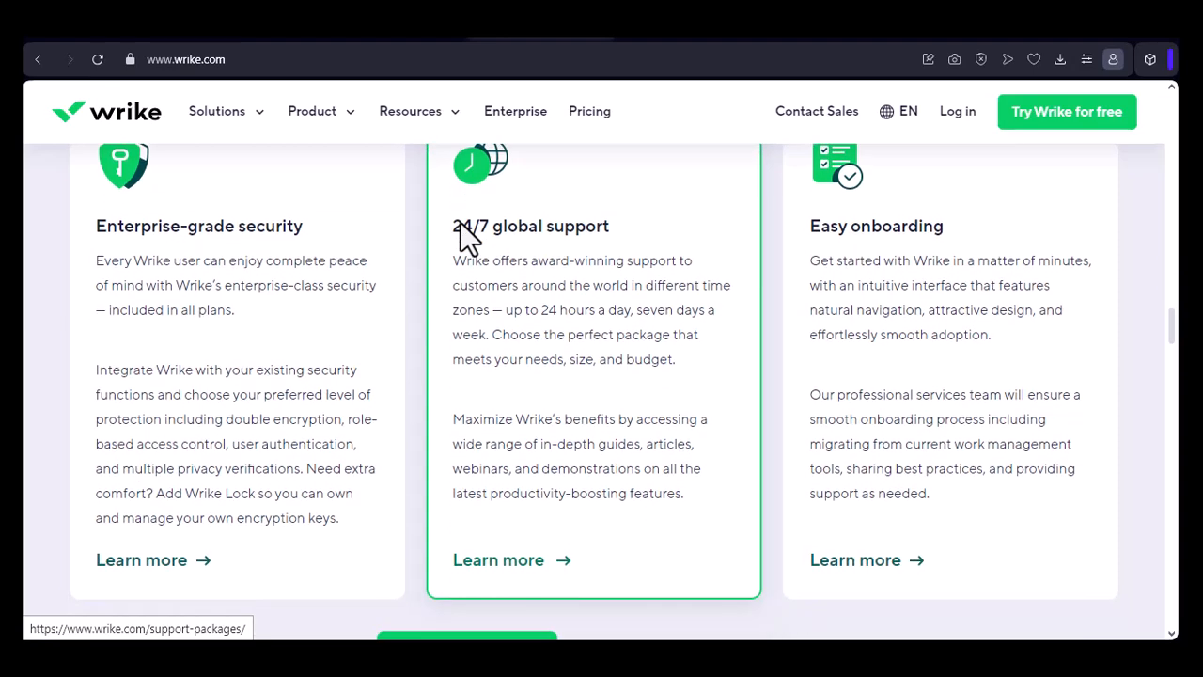
scroll(down, 3)
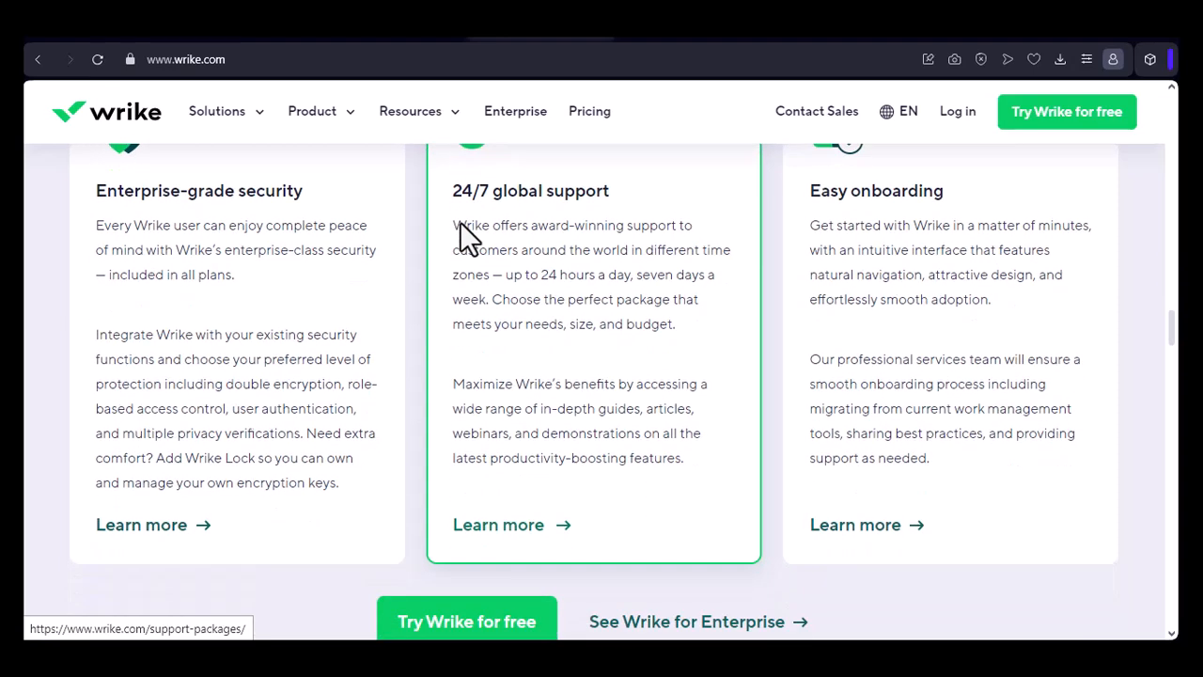
scroll(down, 3)
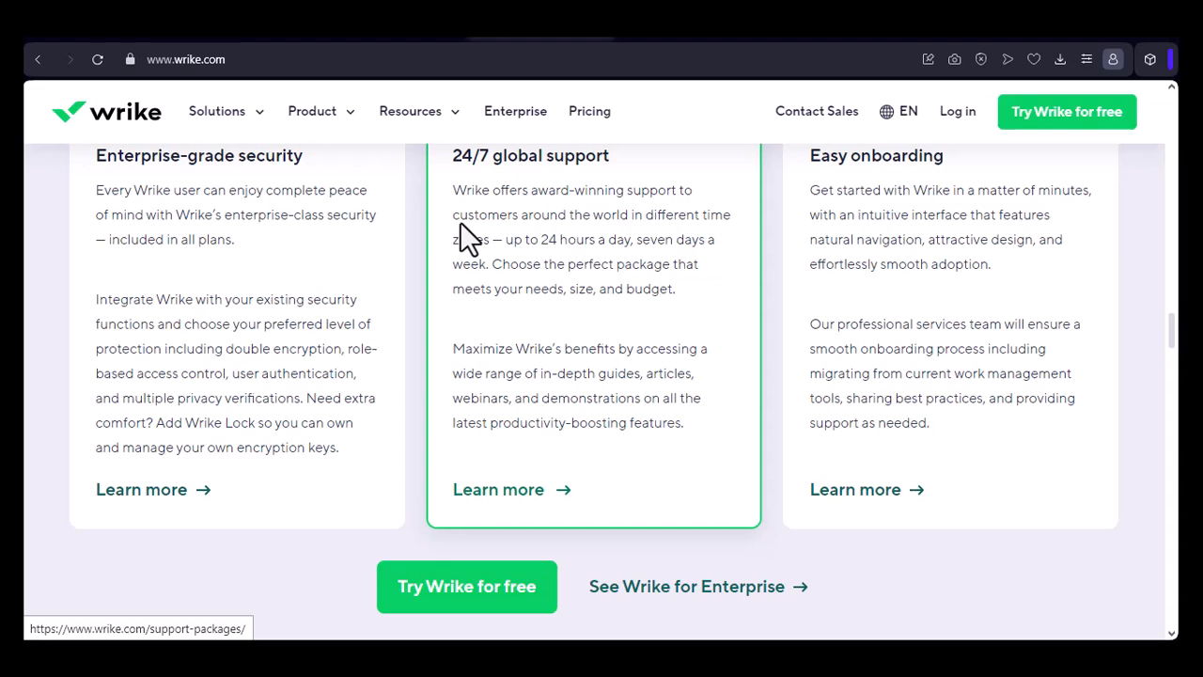
scroll(down, 3)
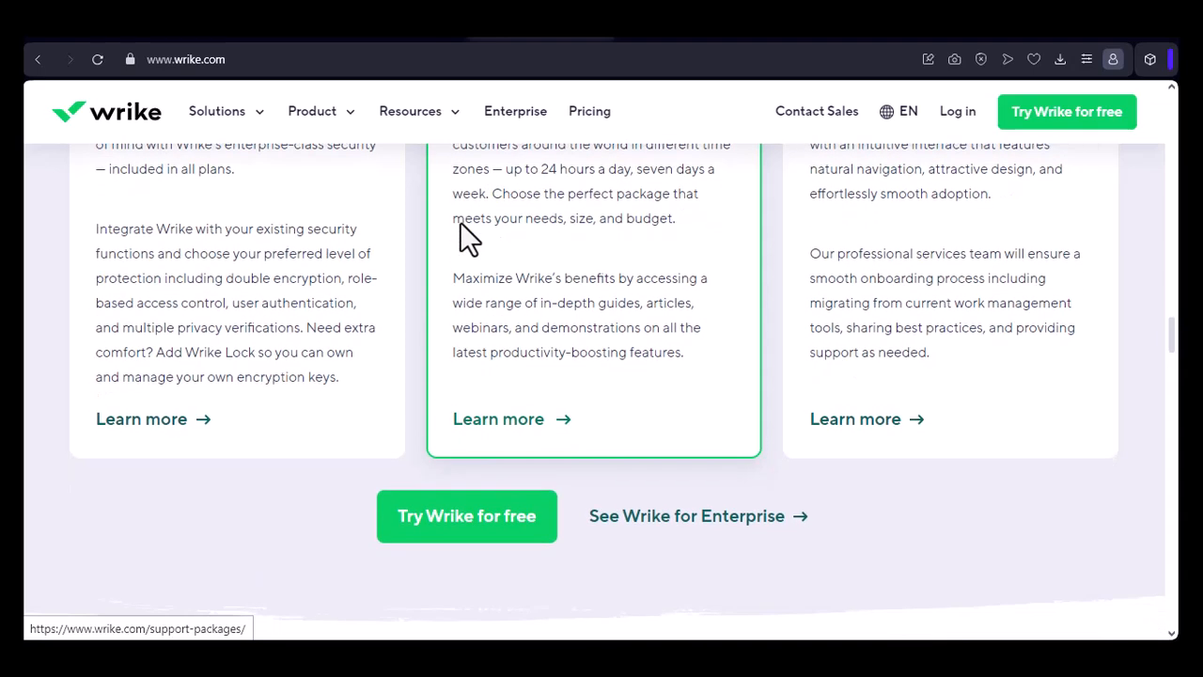
scroll(down, 3)
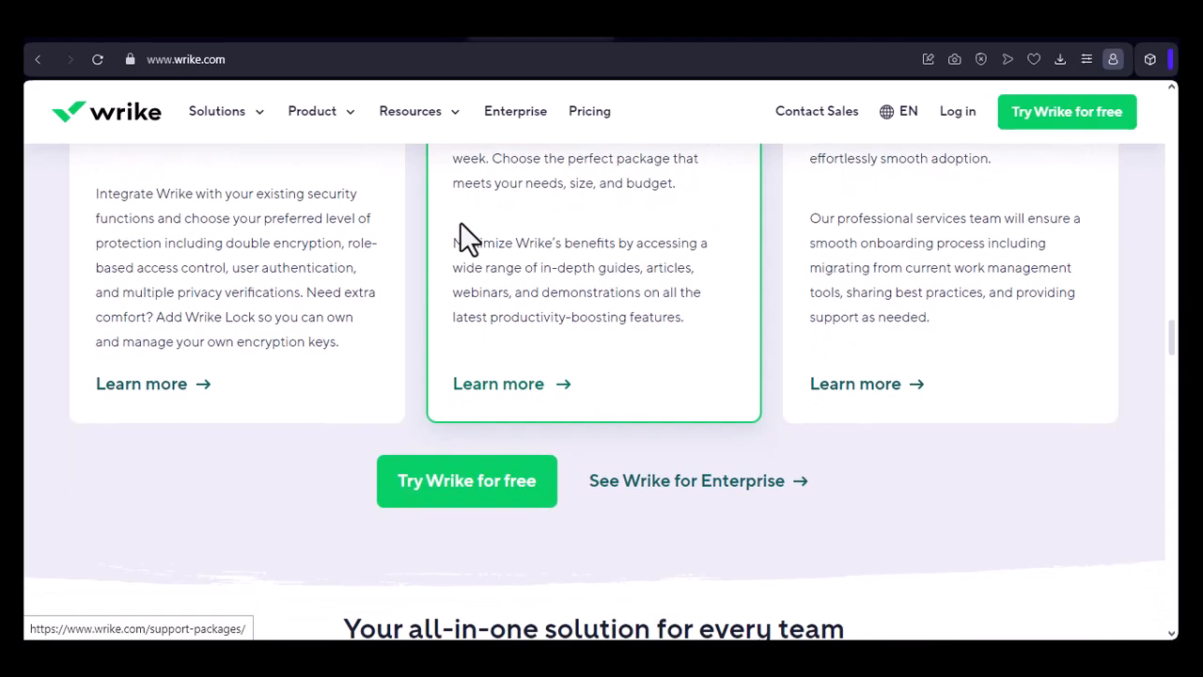
scroll(down, 3)
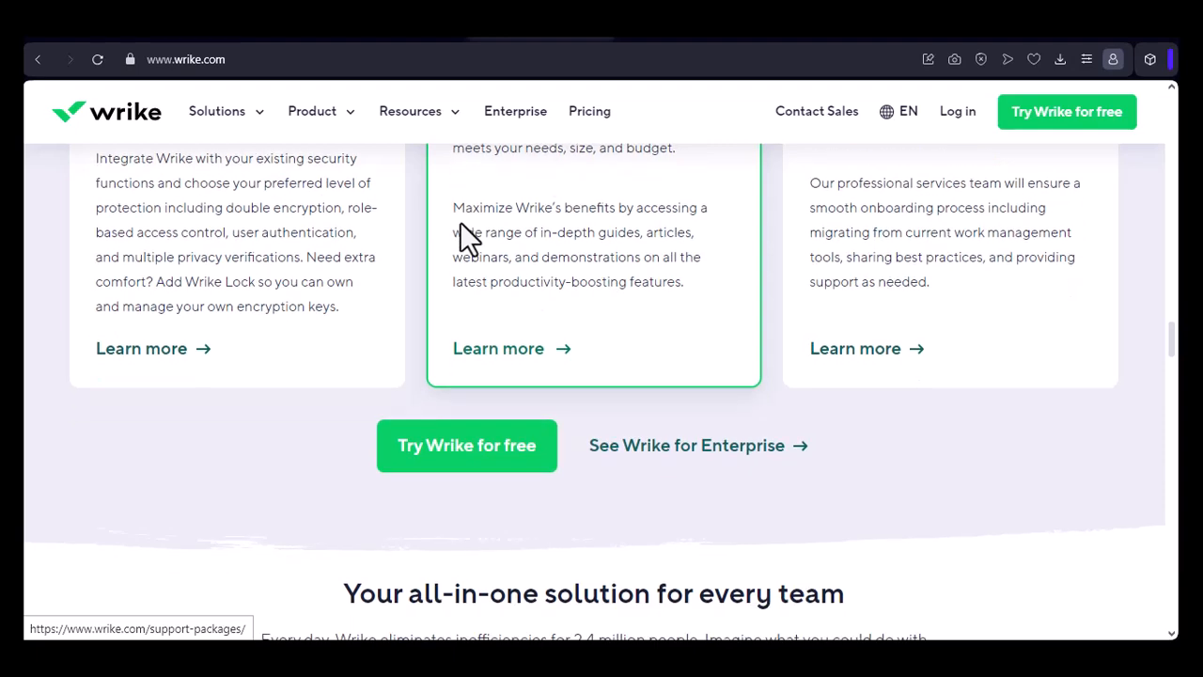
scroll(down, 3)
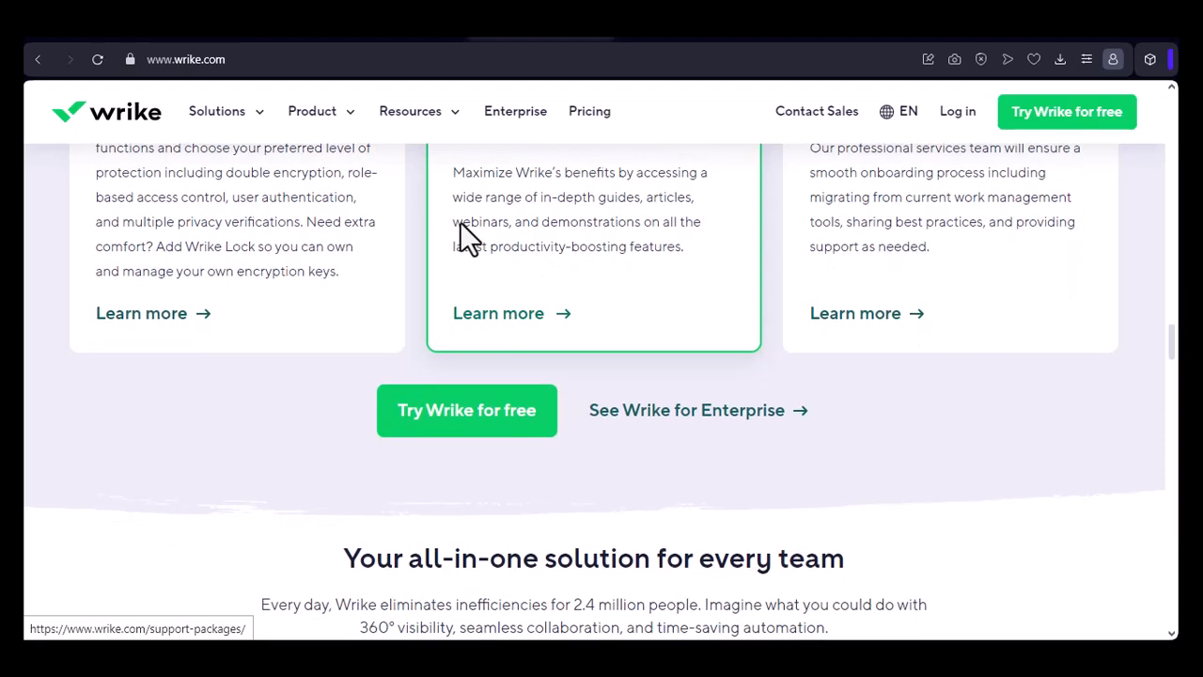
scroll(down, 3)
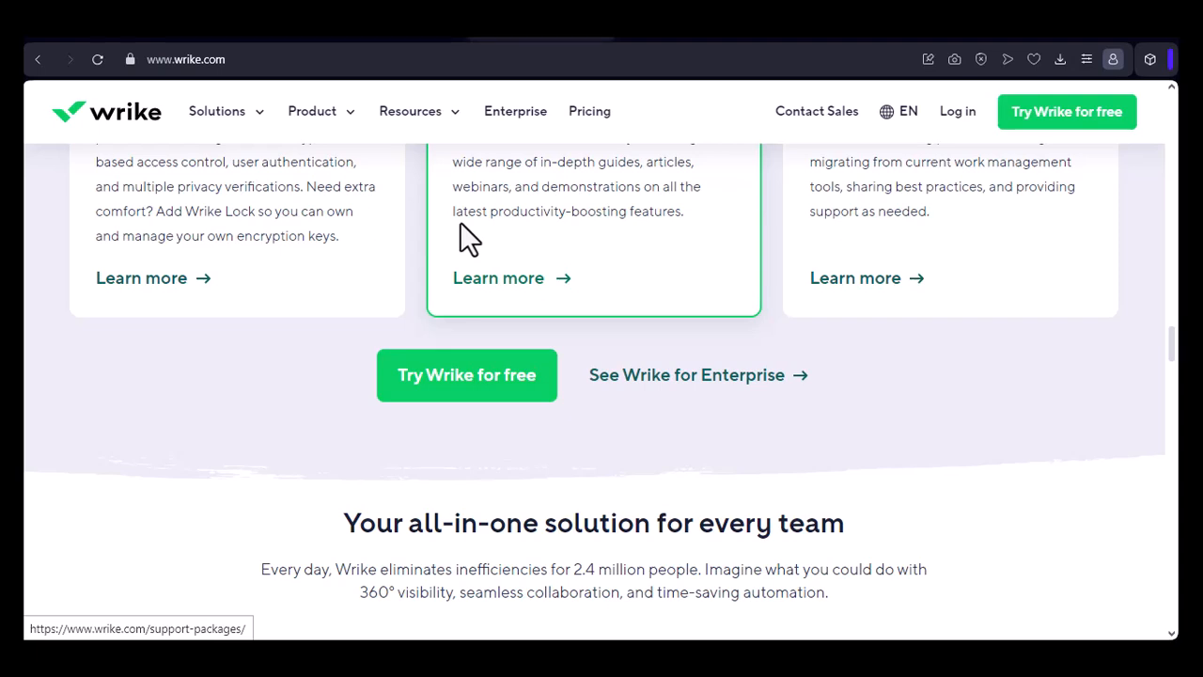
scroll(down, 3)
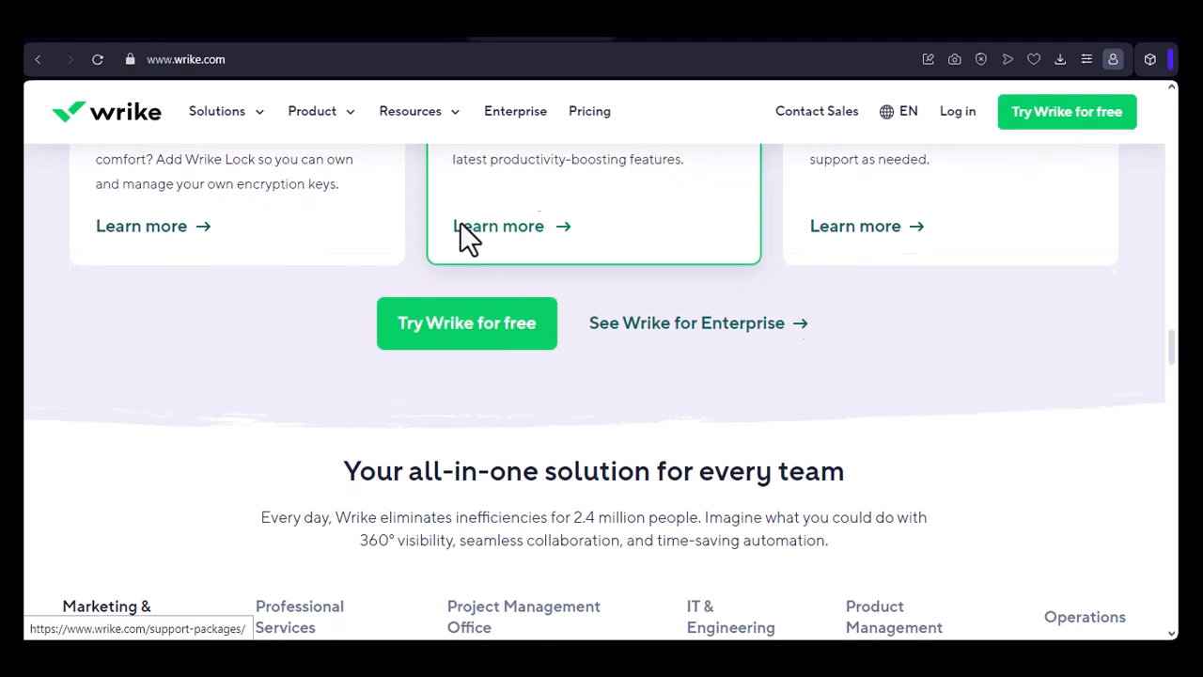
Step: Scroll until the team tabs and Marketing and Creative workflow preview with benefits are visible
scroll(down, 3)
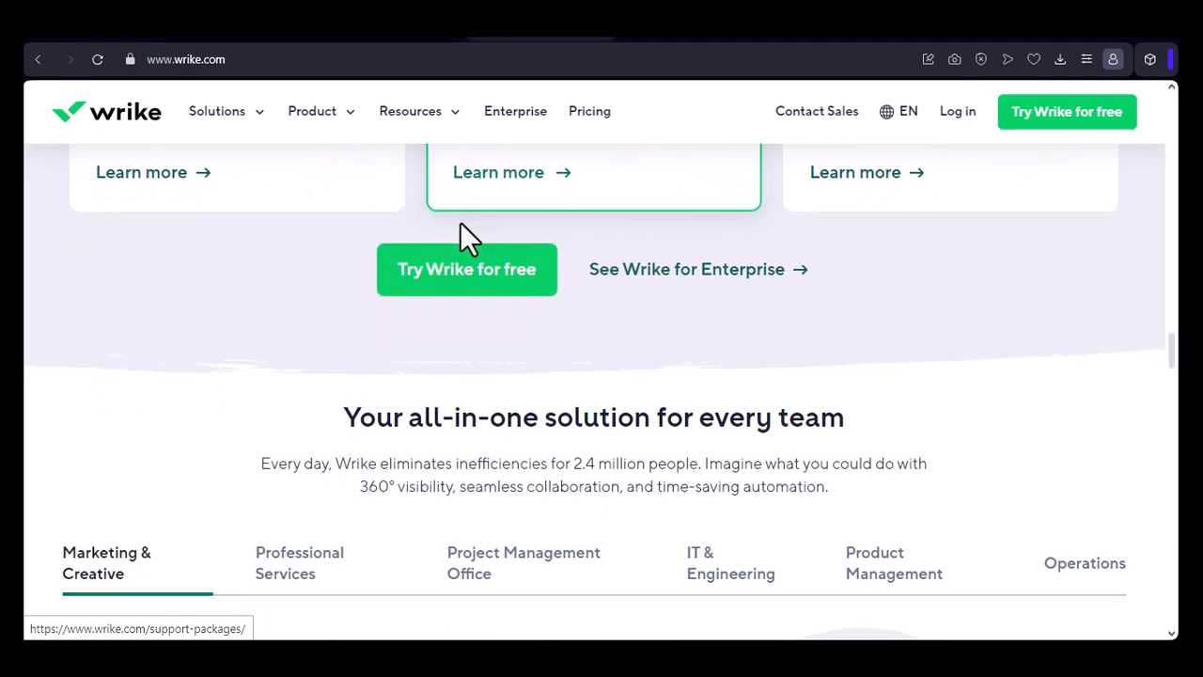
scroll(down, 3)
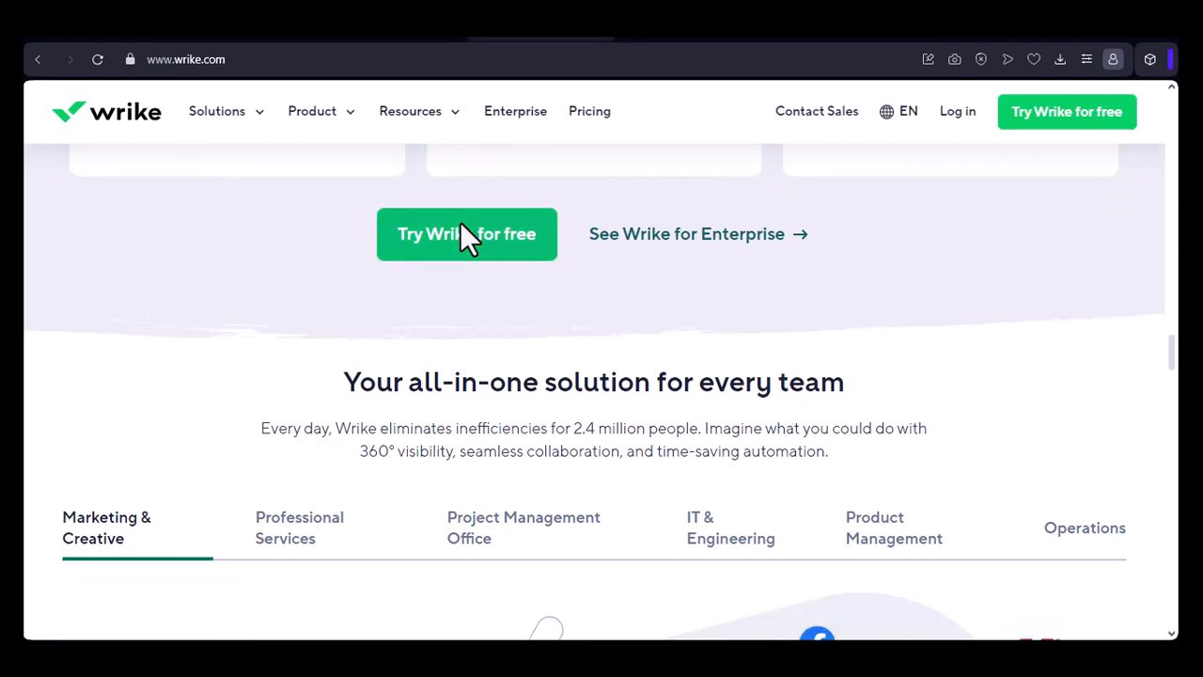
scroll(down, 3)
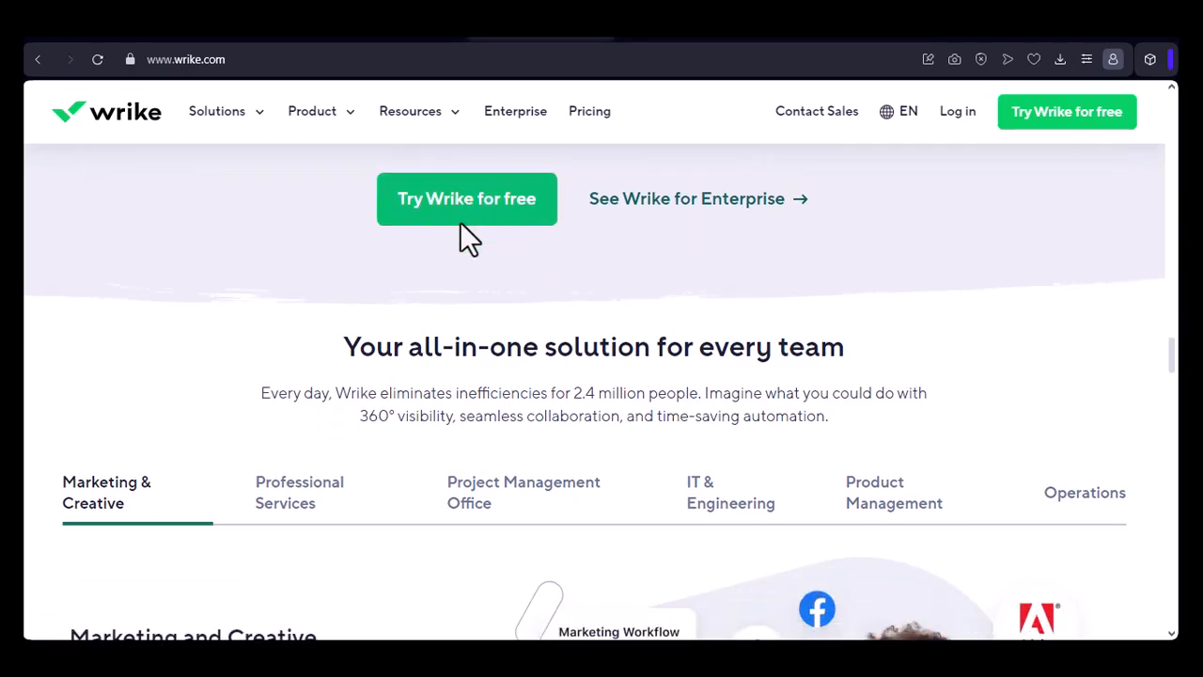
scroll(down, 3)
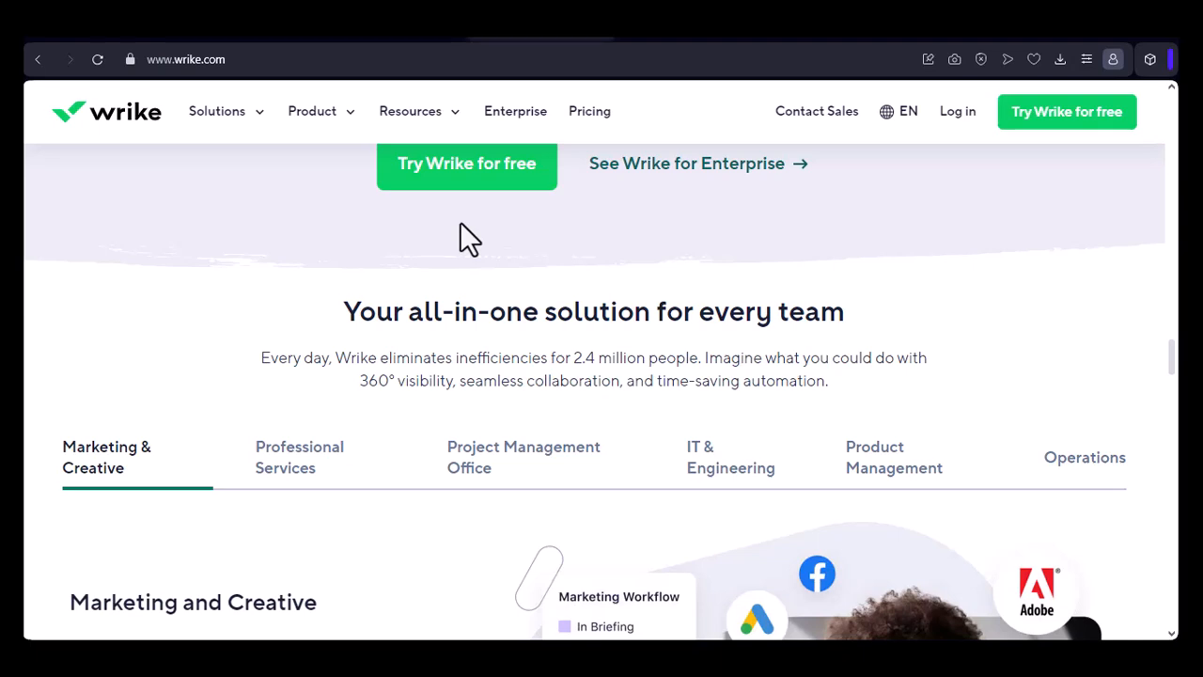
scroll(down, 3)
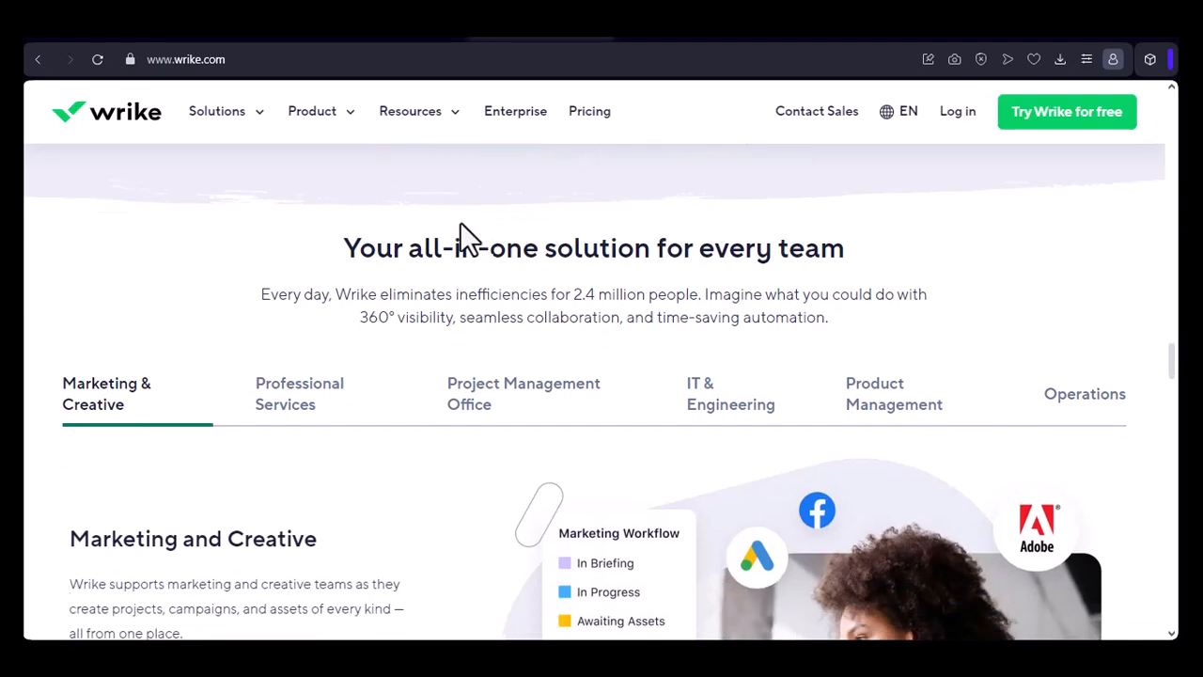
scroll(down, 3)
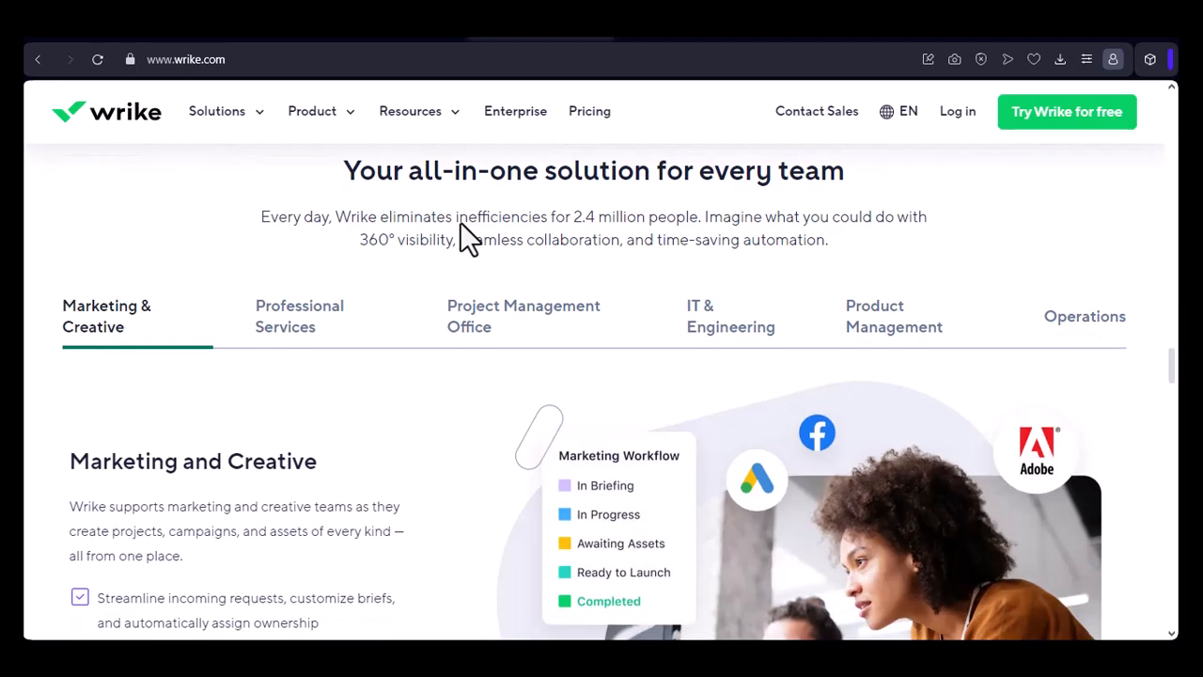
scroll(down, 3)
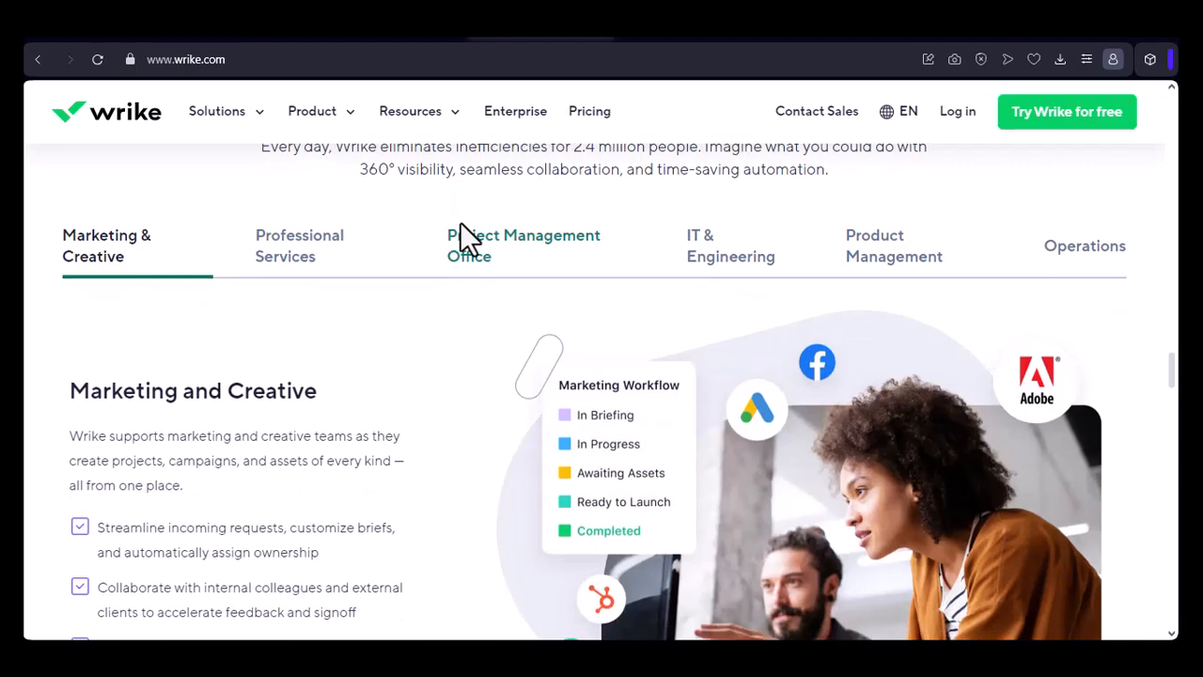
scroll(down, 3)
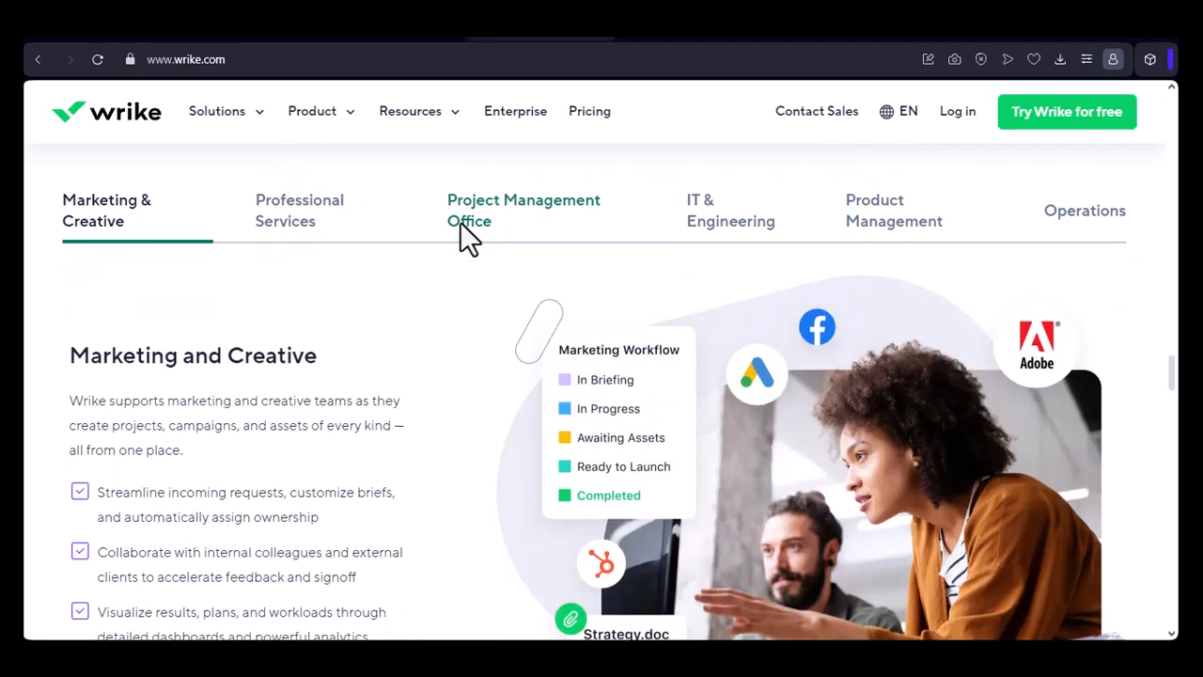